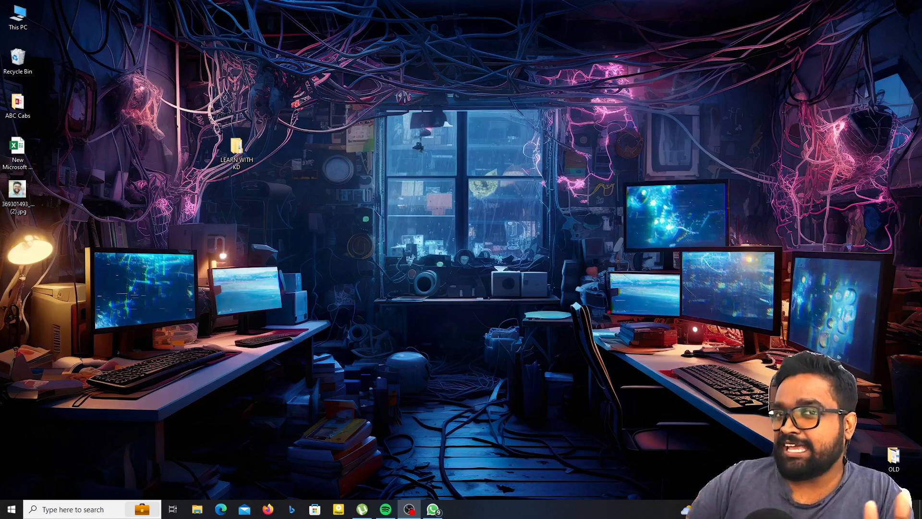
Step: Launch Chrome and search Google for 'jeda ai'
click(10, 509)
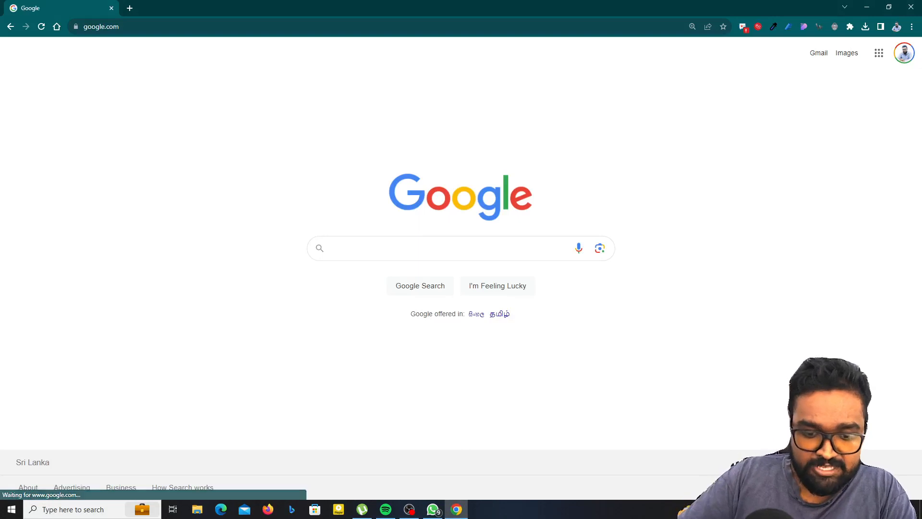
text(jeda ai)
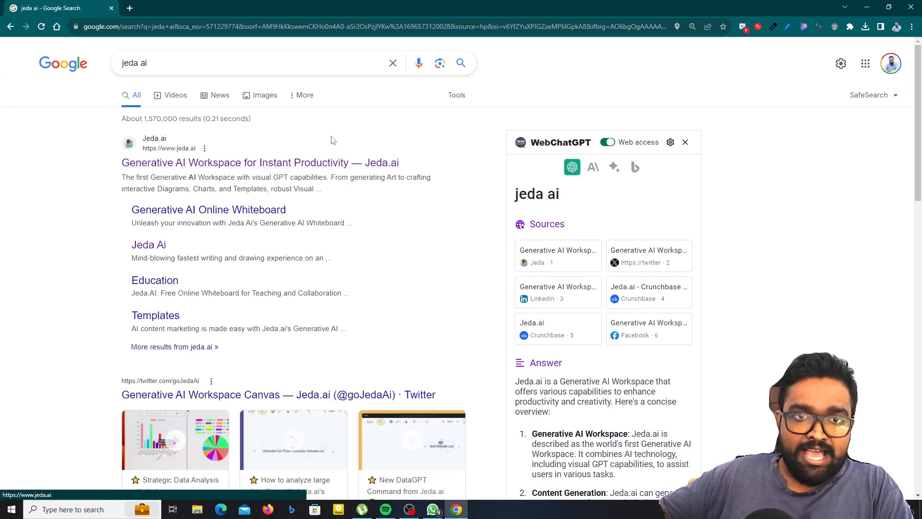
Step: Go to the Jeda.ai website from the results and look over its homepage
click(260, 162)
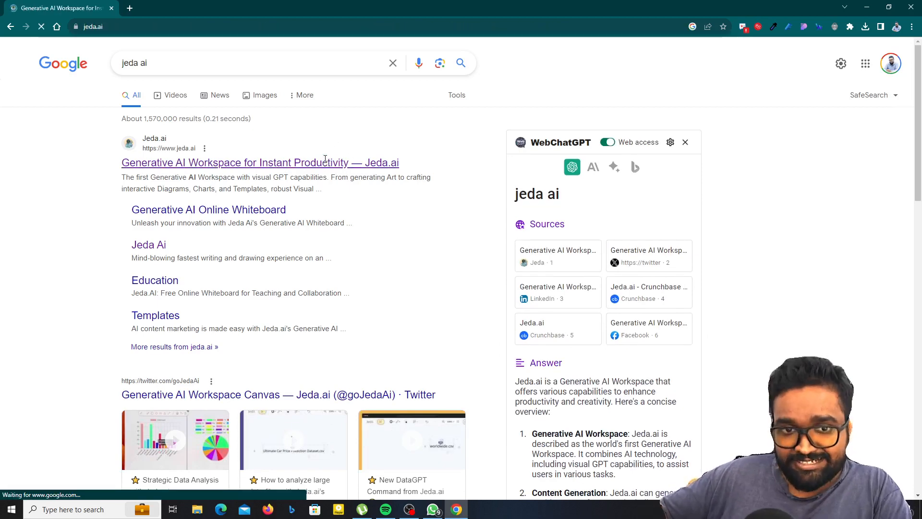
click(260, 163)
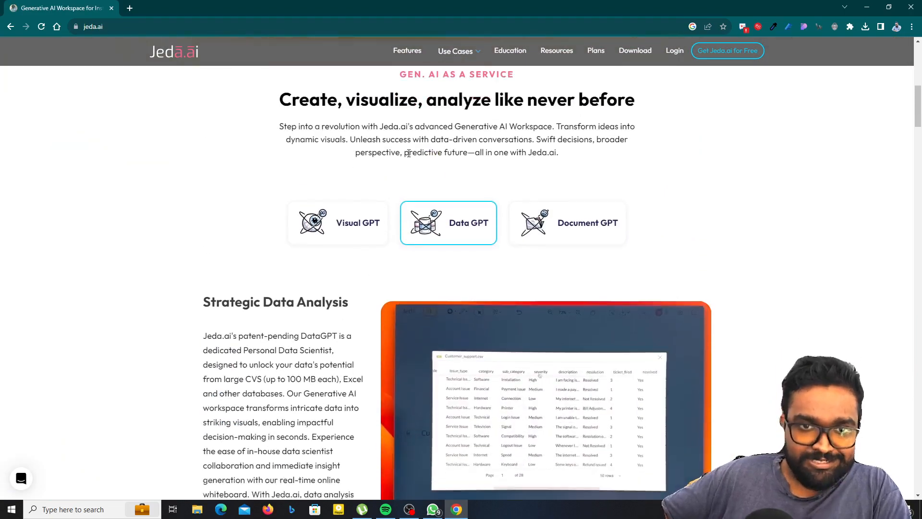
scroll(down, 3)
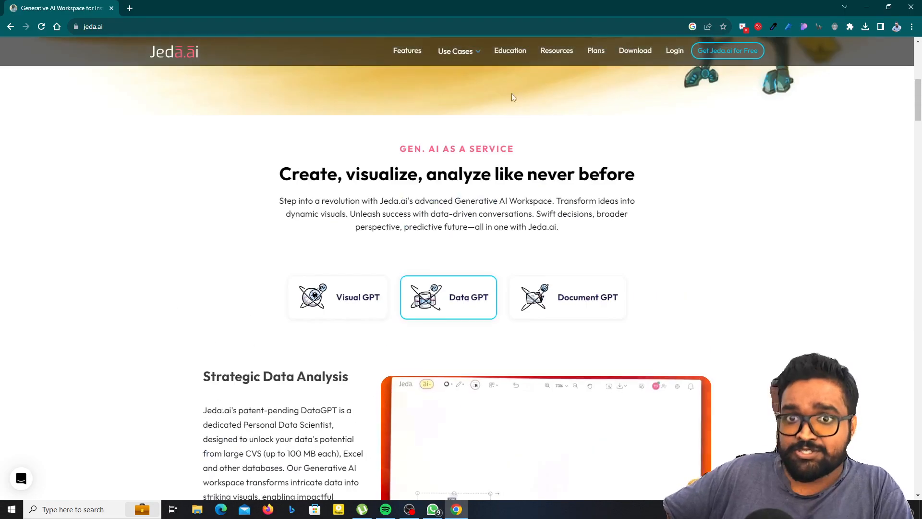
Step: Browse the Use Cases menu, then bring up the Plans pricing page
click(455, 51)
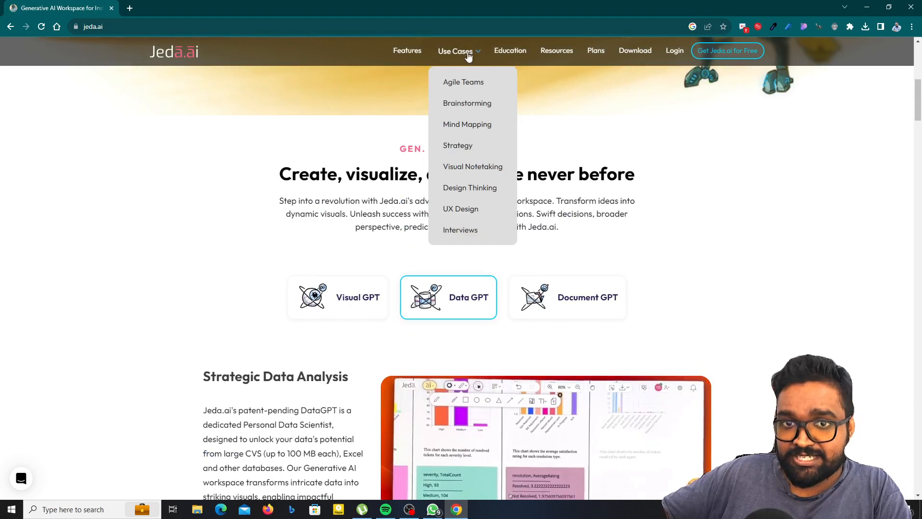
mouse_move(468, 94)
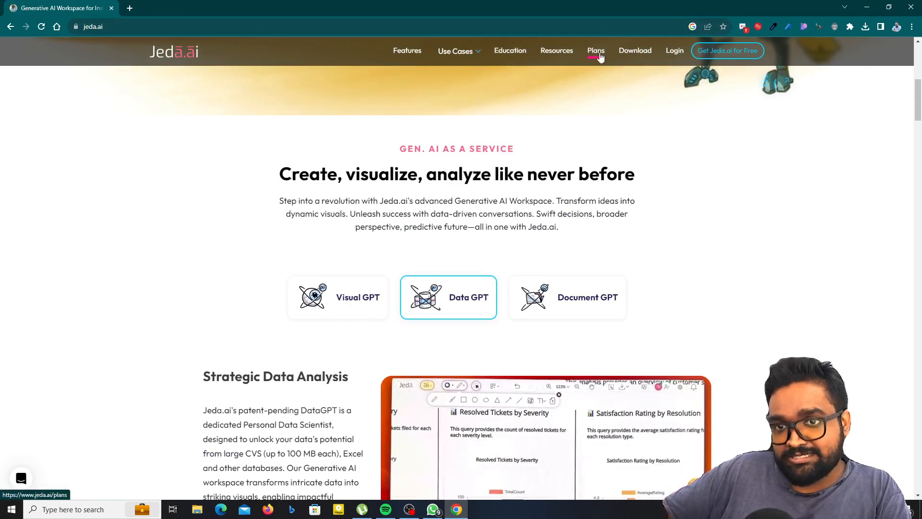
click(596, 51)
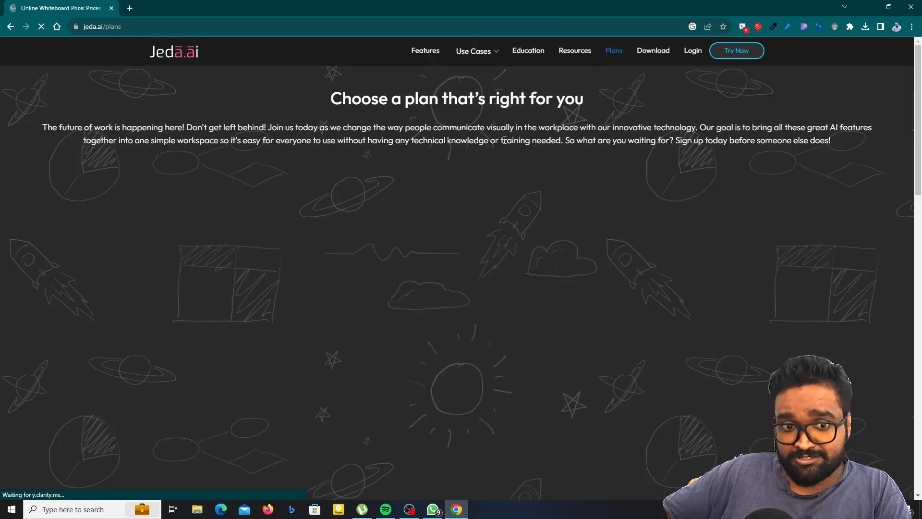
scroll(down, 3)
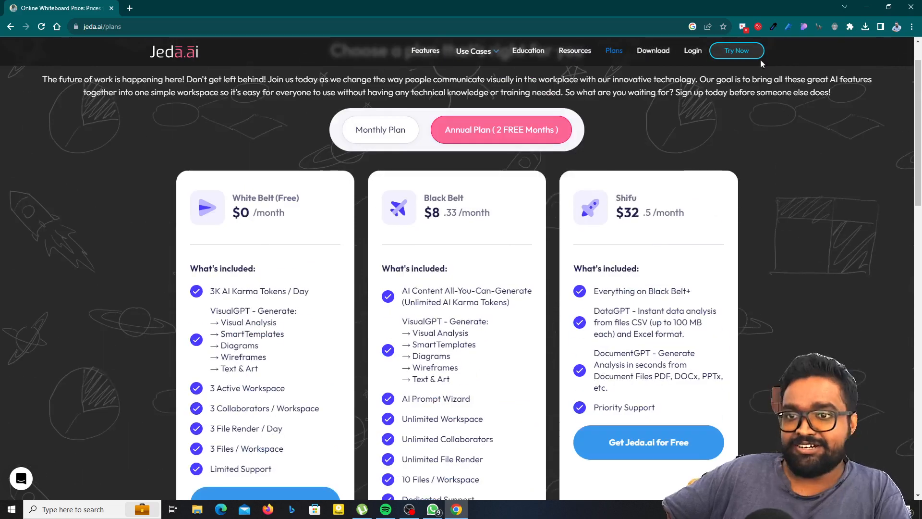
mouse_move(692, 51)
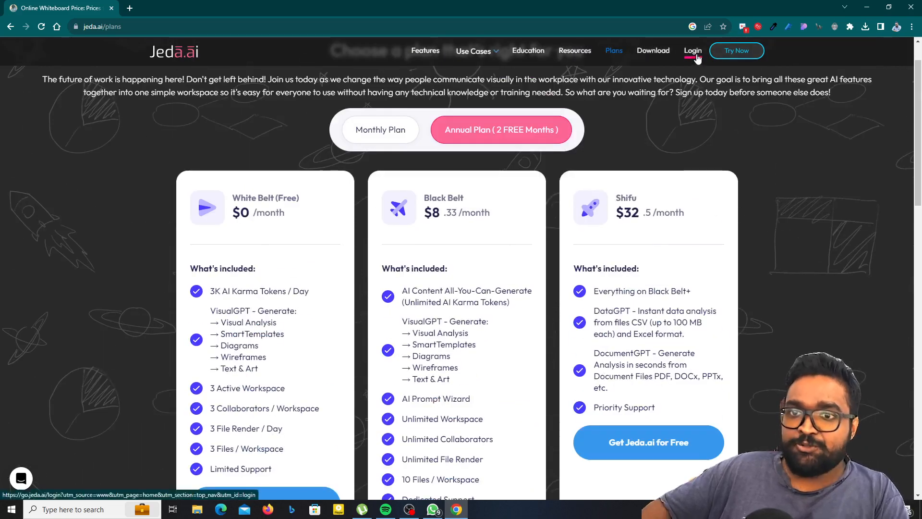
Step: Log in to Jeda.ai and look through the My Workspace grid
click(693, 51)
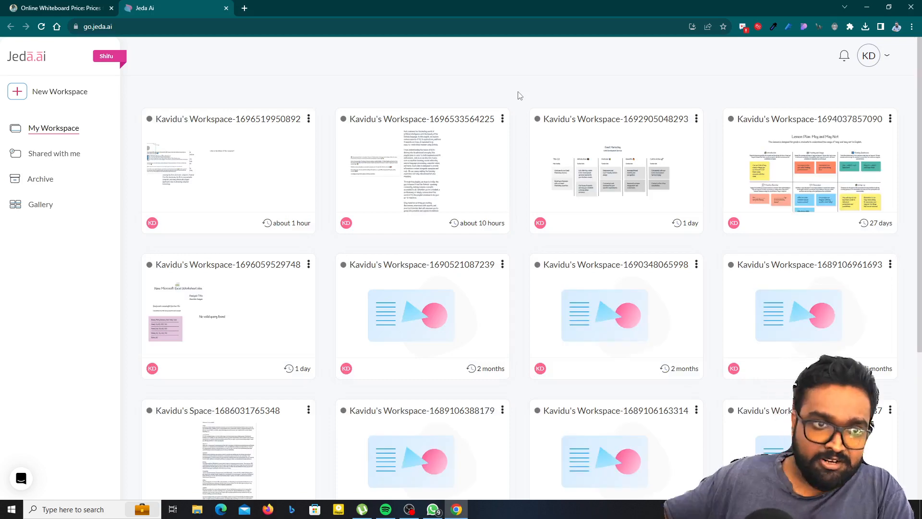
scroll(down, 3)
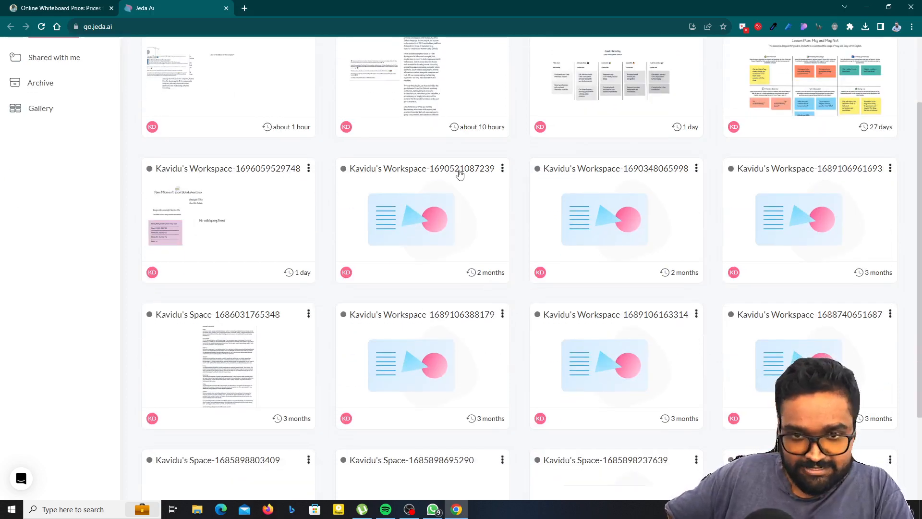
scroll(up, 3)
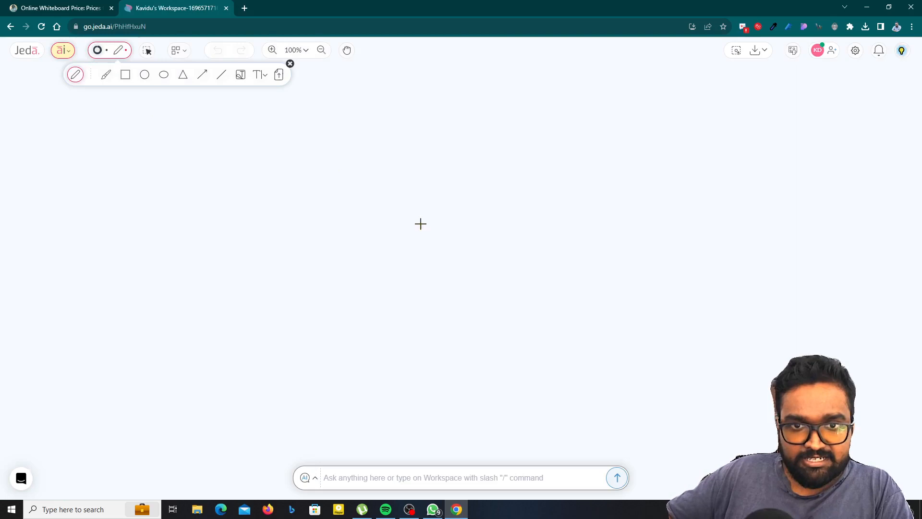
mouse_move(439, 231)
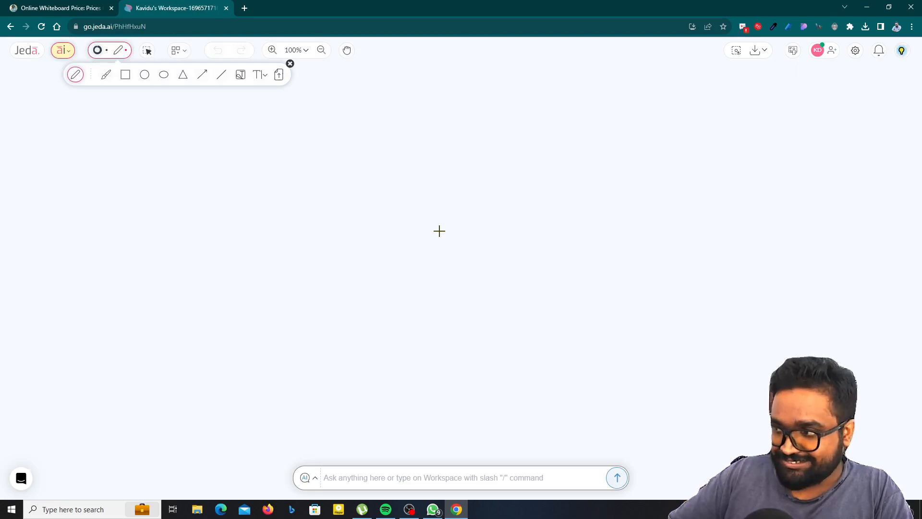
mouse_move(106, 74)
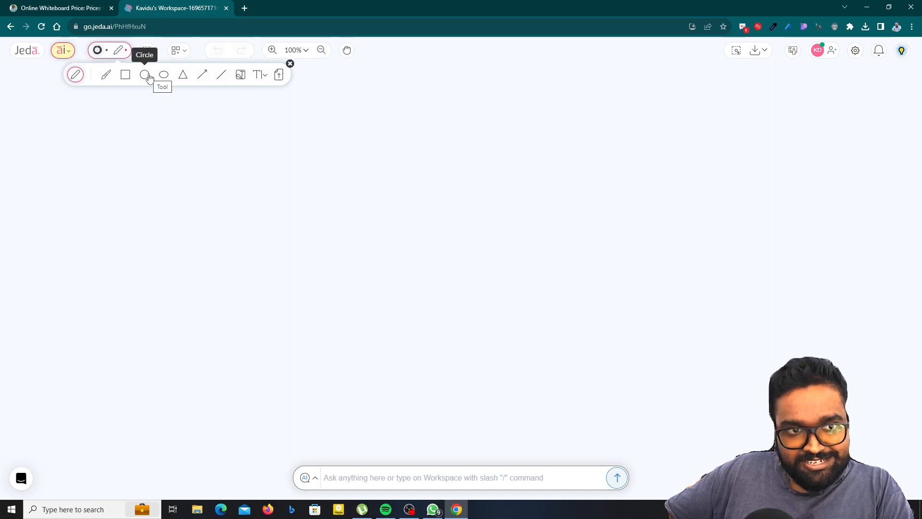
mouse_move(124, 74)
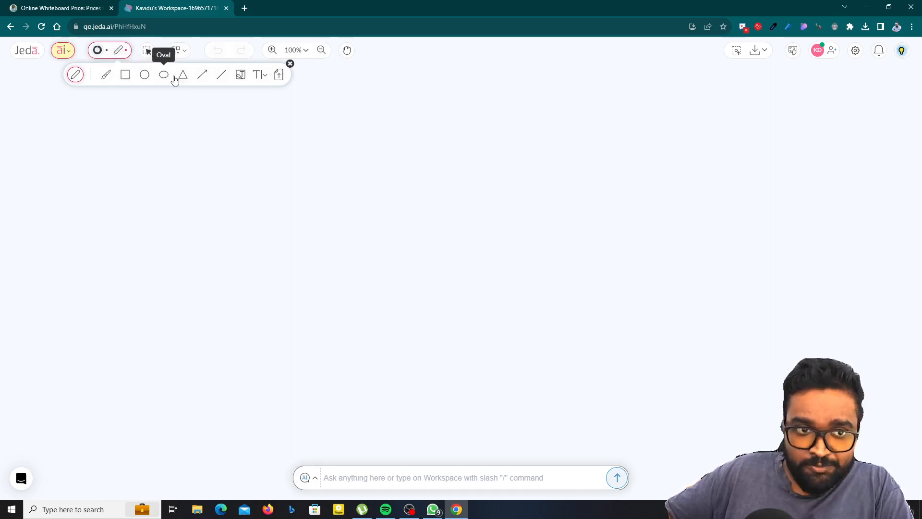
click(125, 74)
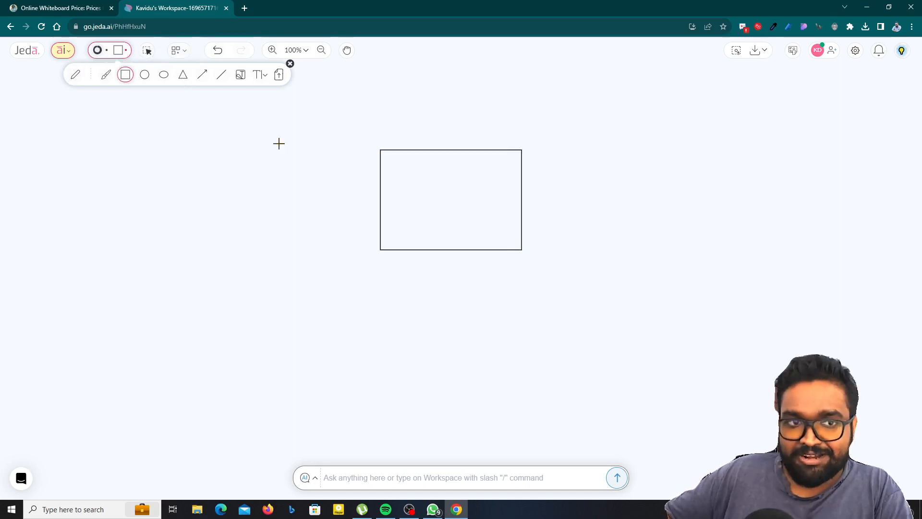
click(147, 50)
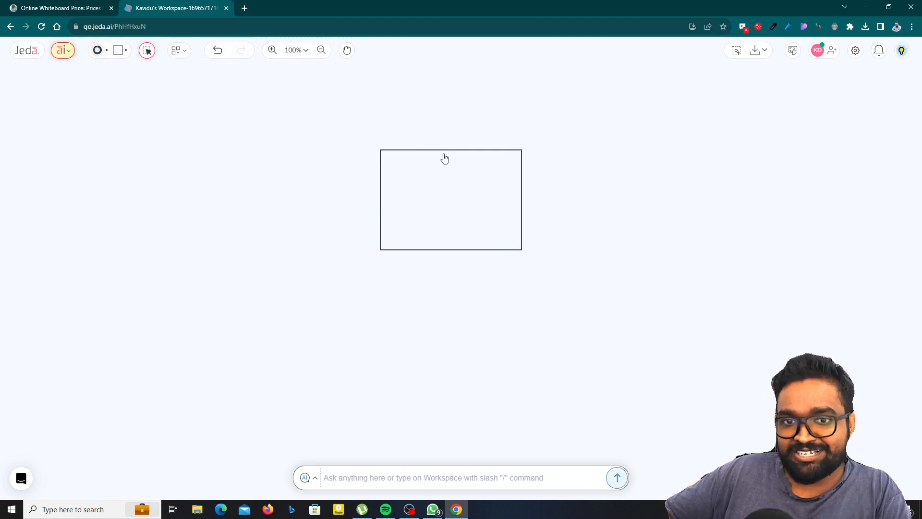
click(450, 200)
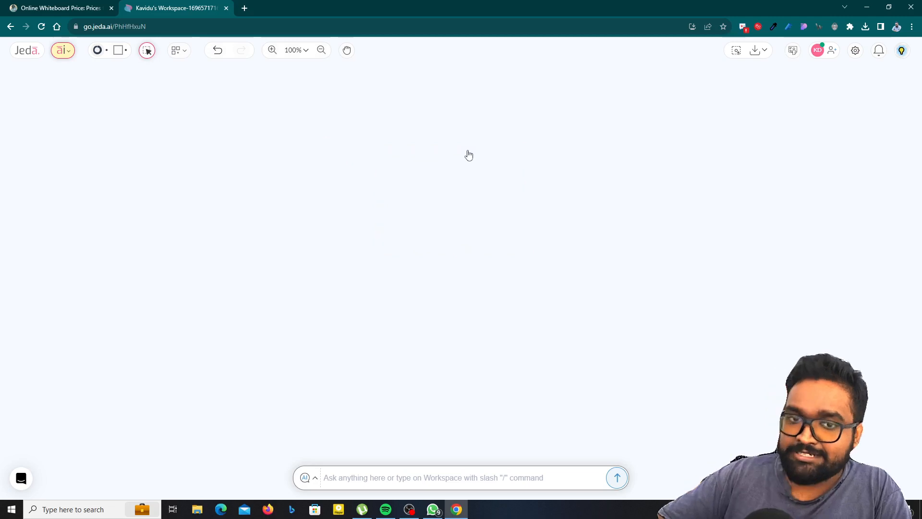
mouse_move(63, 50)
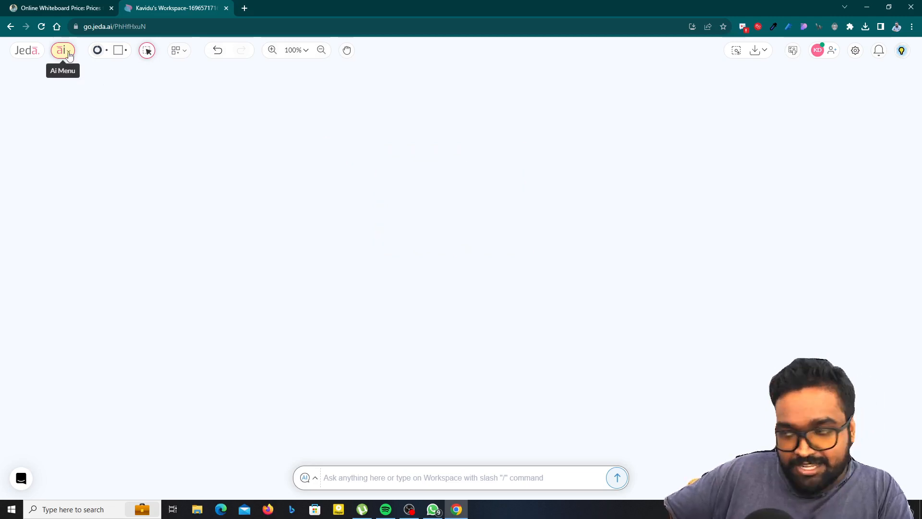
mouse_move(245, 138)
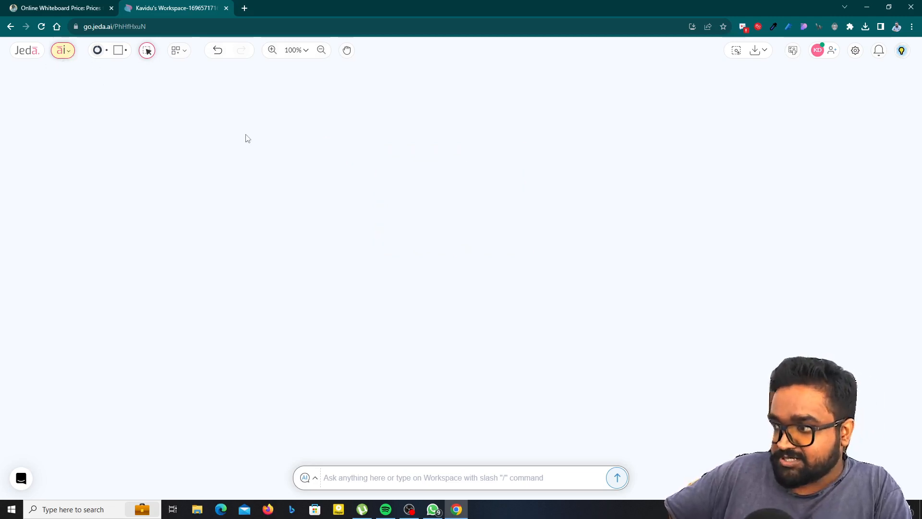
mouse_move(63, 49)
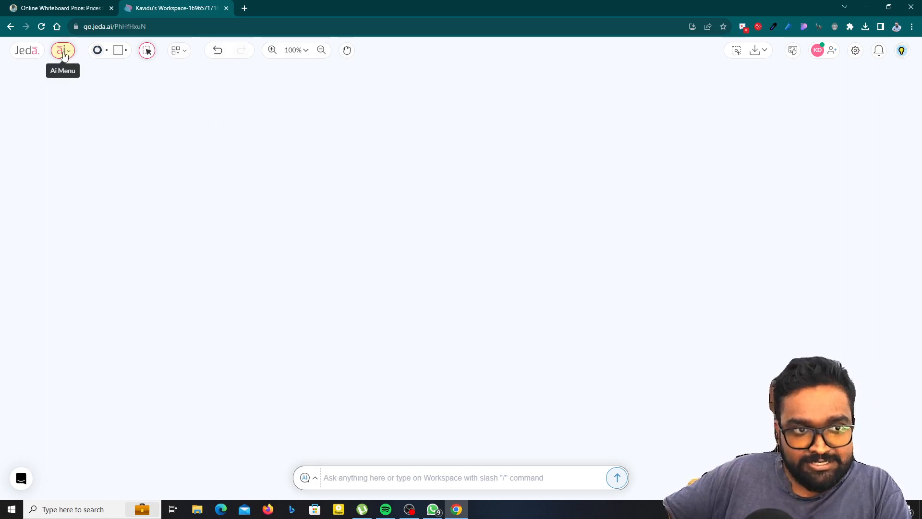
Step: Choose the Resume recipe from the Writer section of the AI recipes panel
click(61, 50)
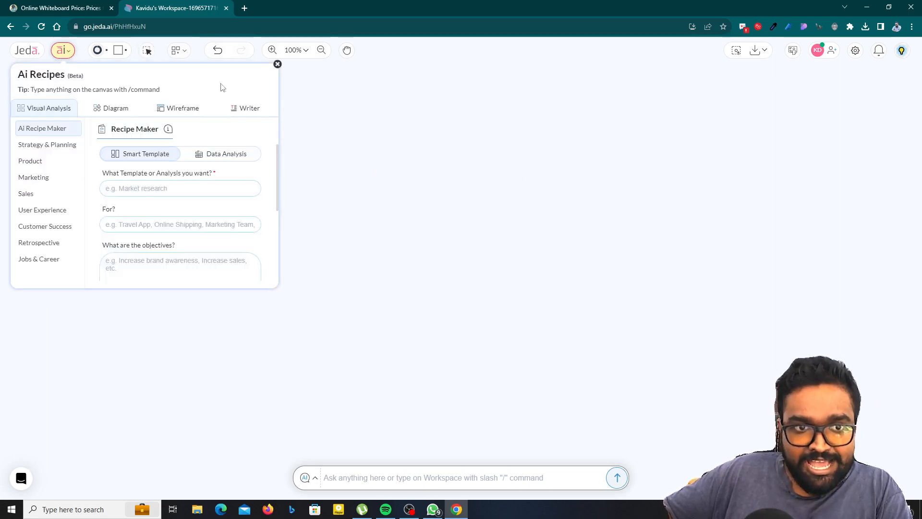
click(247, 108)
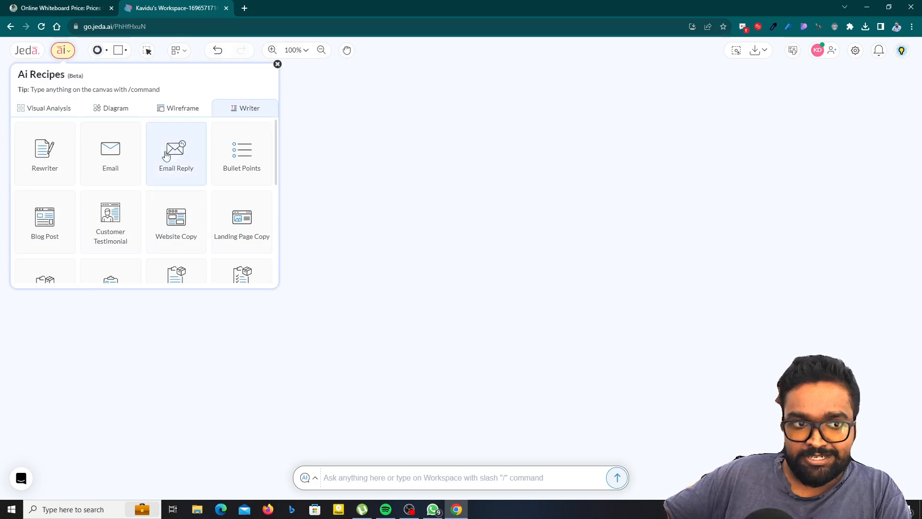
scroll(down, 3)
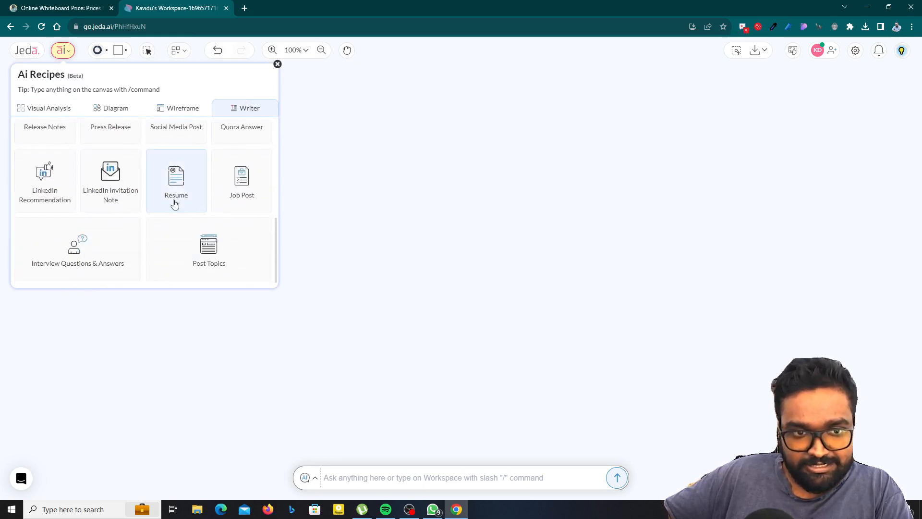
mouse_move(186, 182)
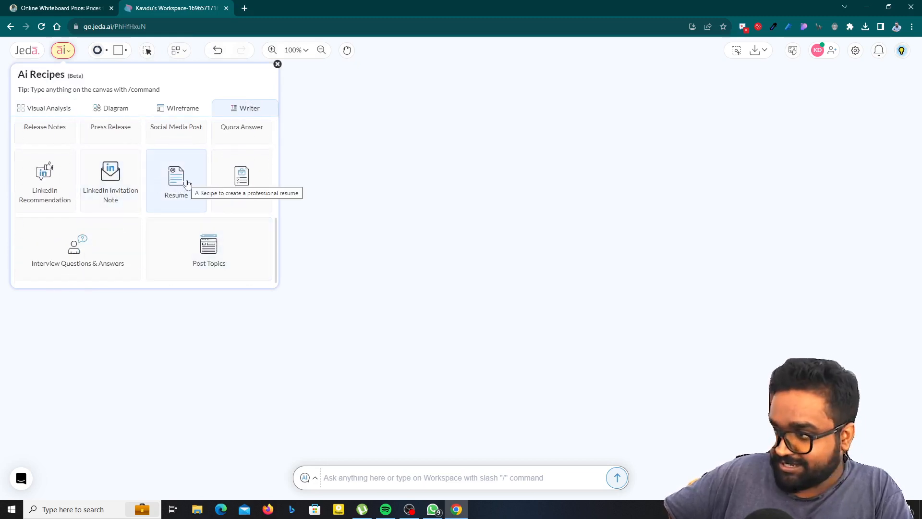
click(176, 180)
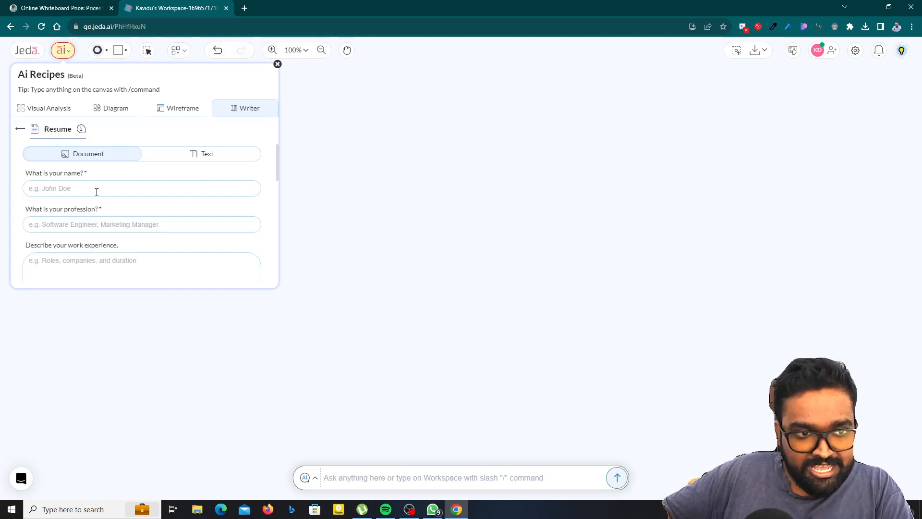
Step: Finish the name (ending 'ody') and enter Web Developer as the profession
click(77, 188)
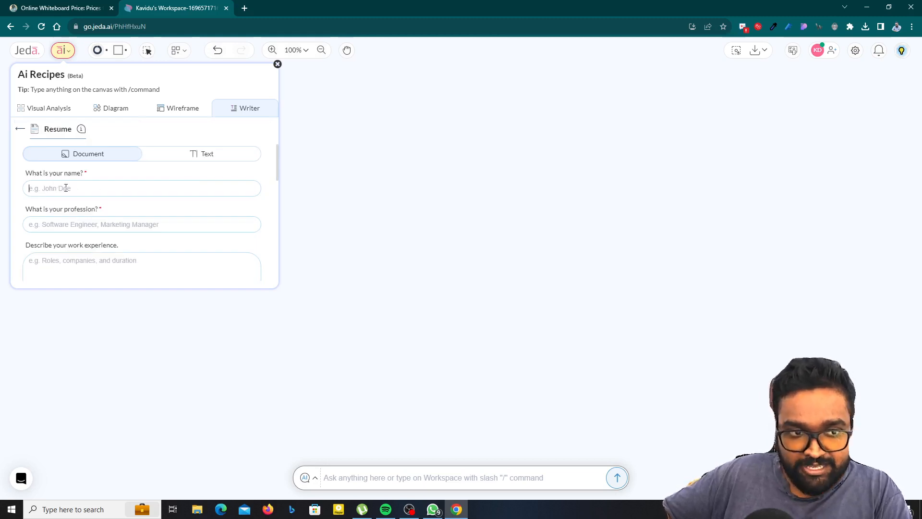
scroll(down, 3)
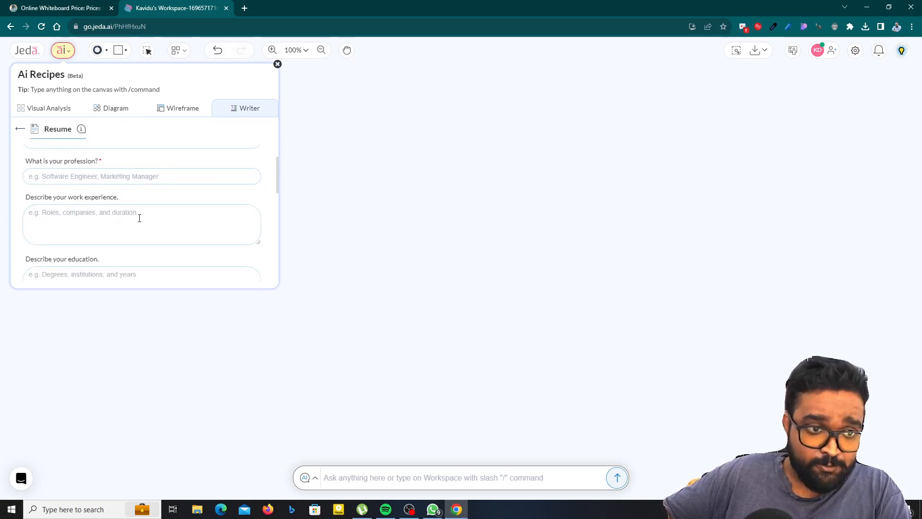
scroll(up, 3)
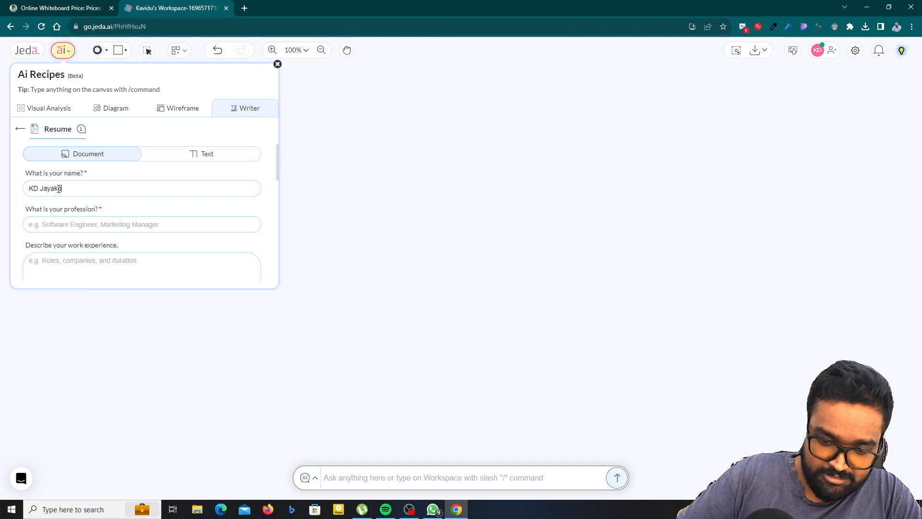
text(ody)
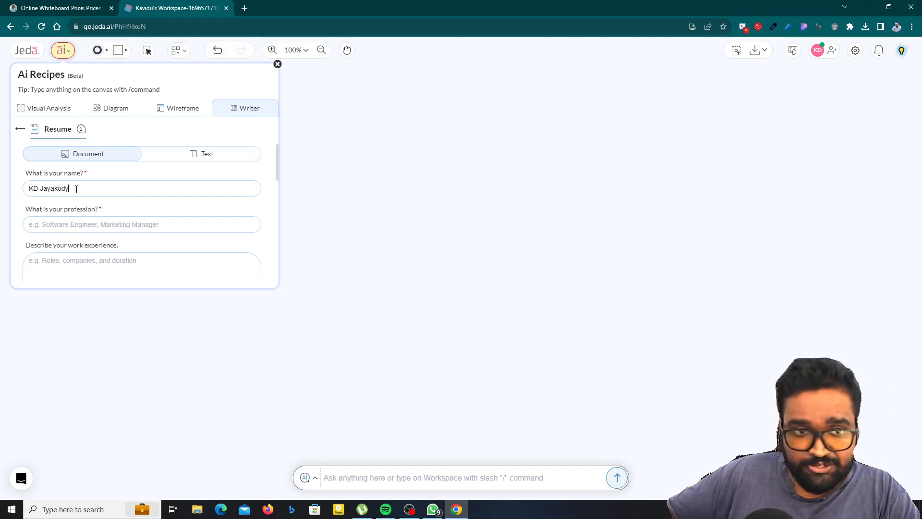
click(141, 223)
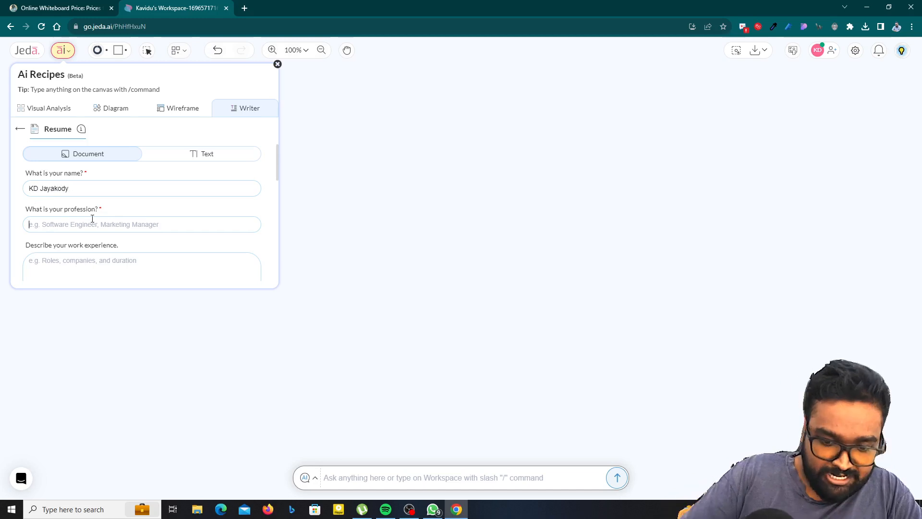
text(Web Developer)
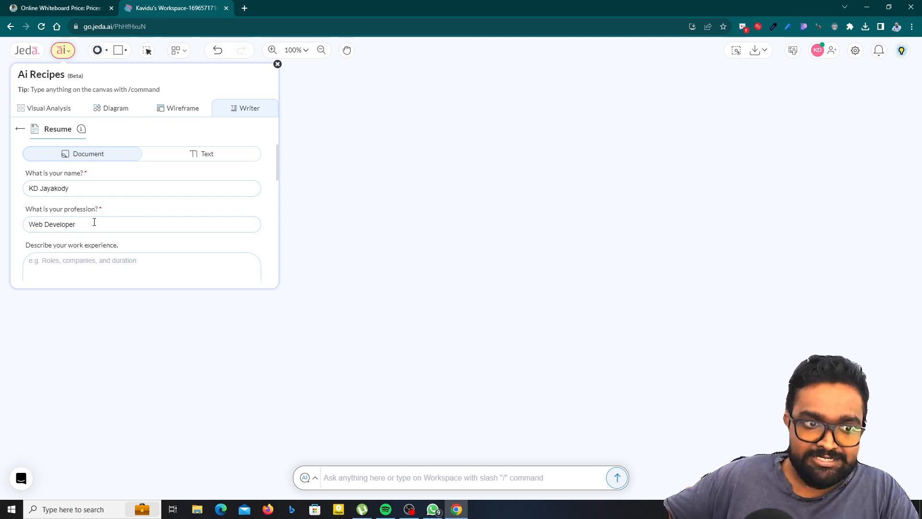
scroll(down, 3)
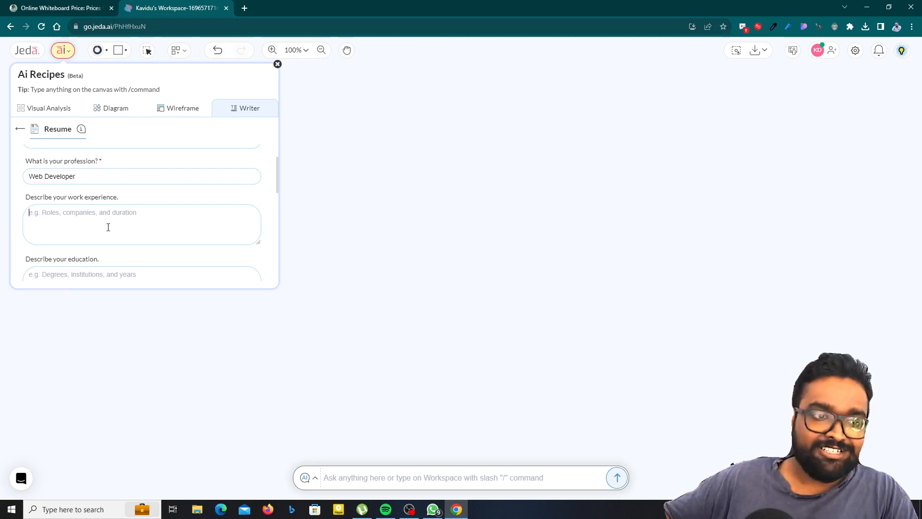
scroll(down, 3)
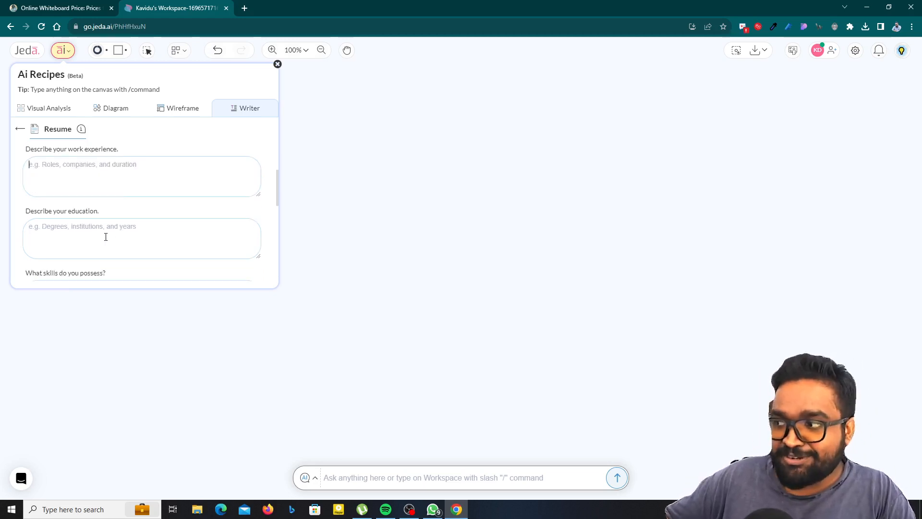
mouse_move(104, 213)
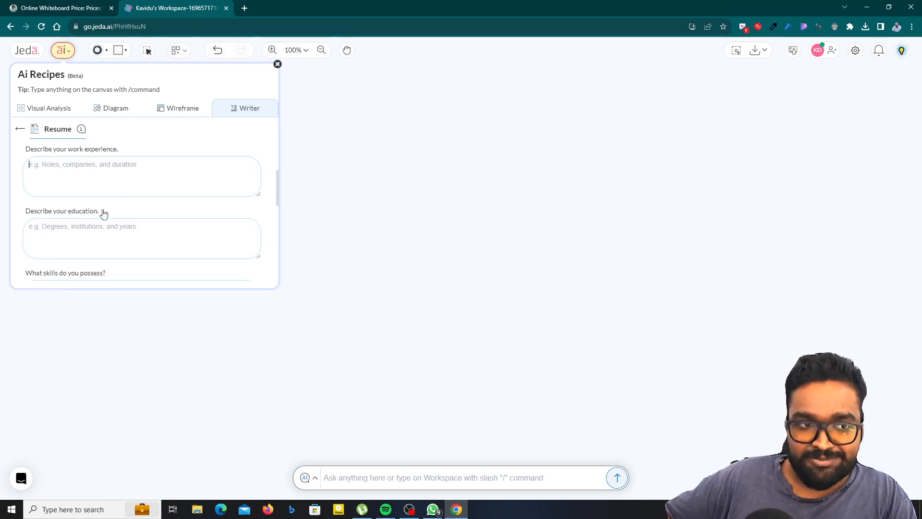
Step: Enter 'BSc (Hons) Computing, UK - 2020' as the education
click(72, 177)
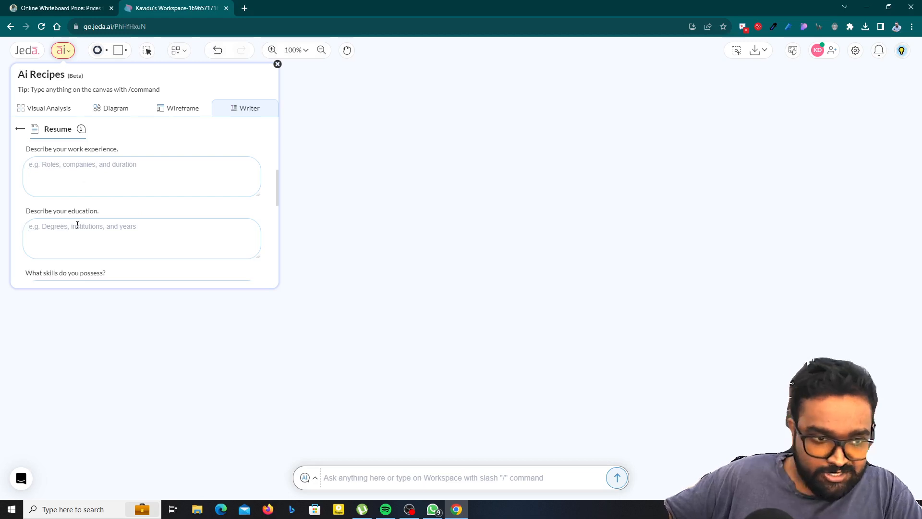
text(bs)
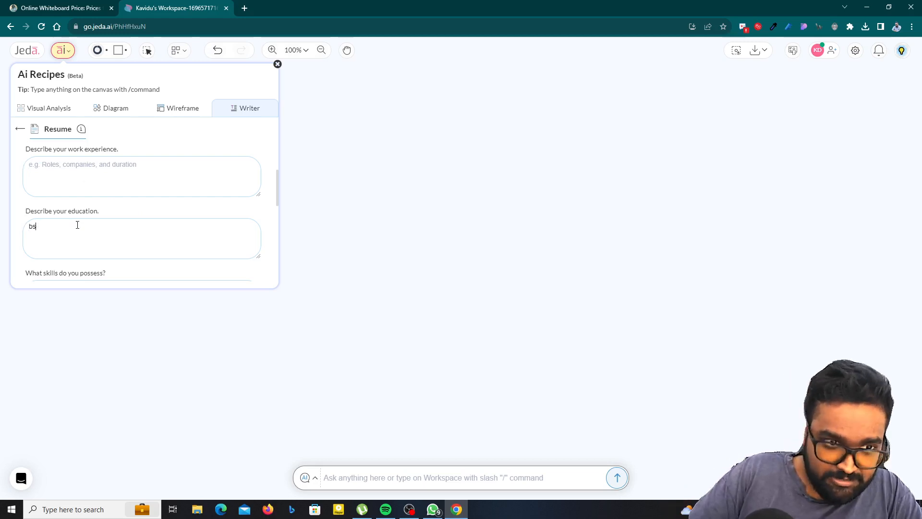
key(Backspace)
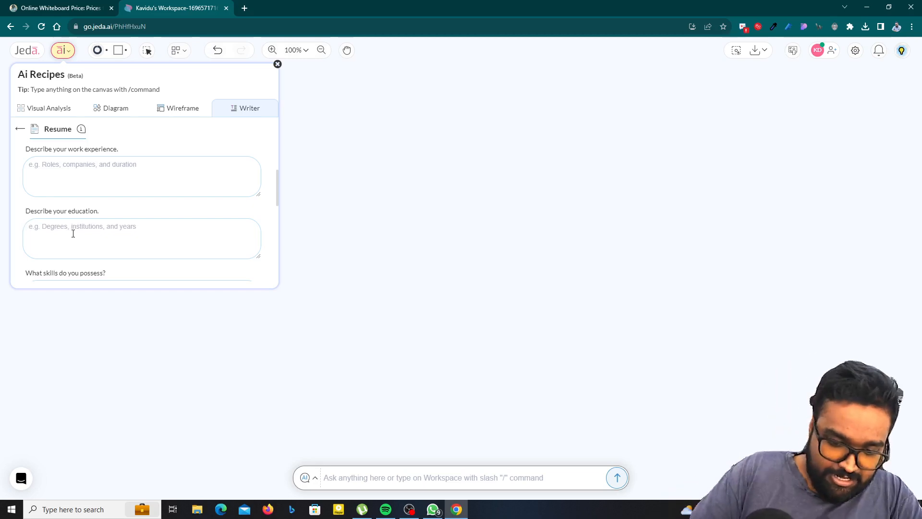
text(Bsv)
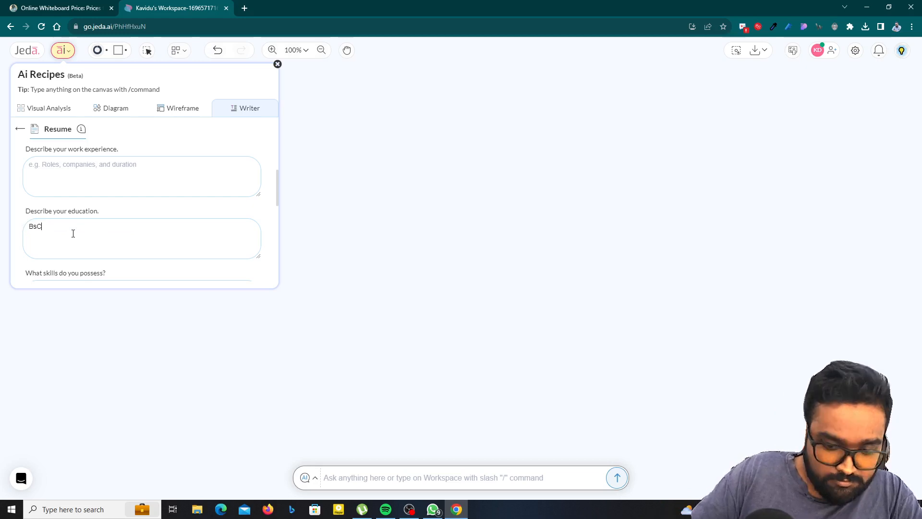
text(BSc (Hons) Compu)
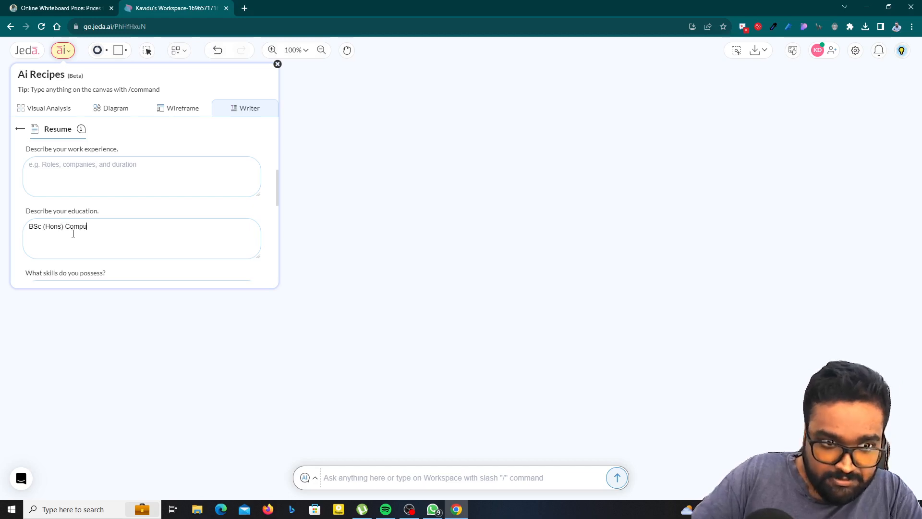
text(ting, UK)
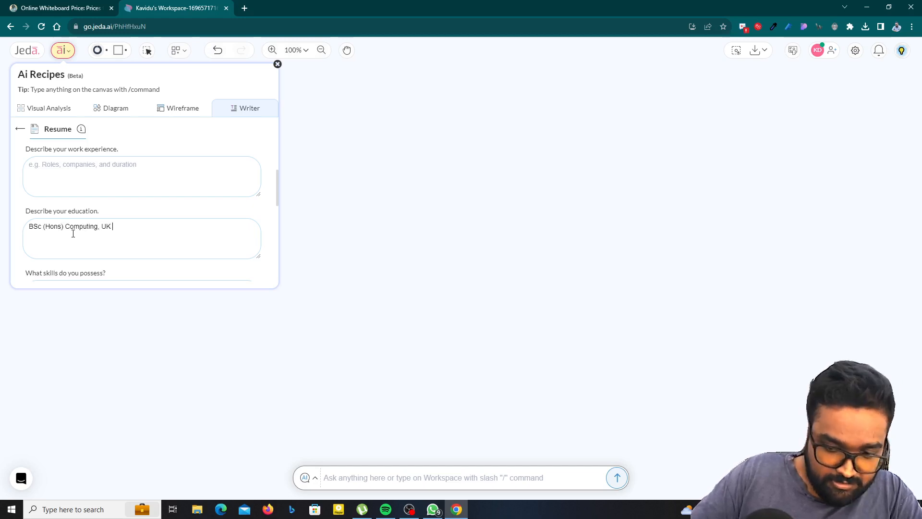
text(- 202)
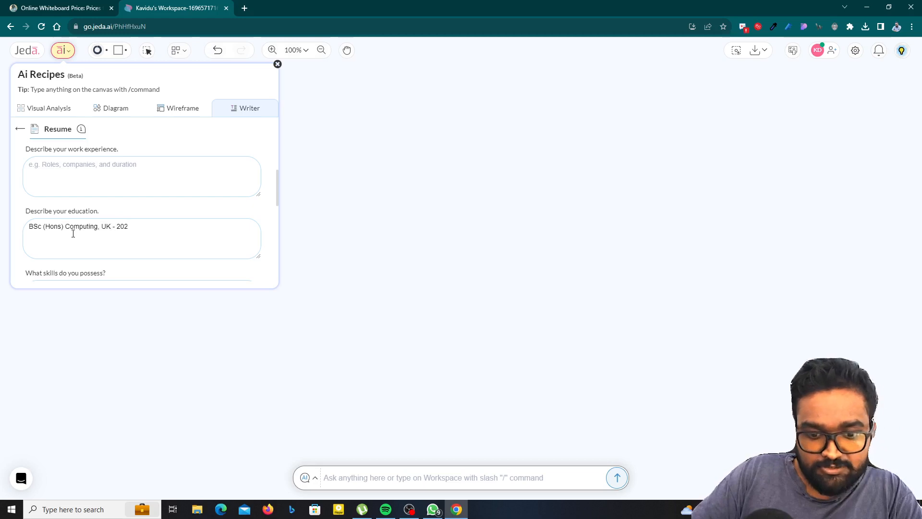
text(0)
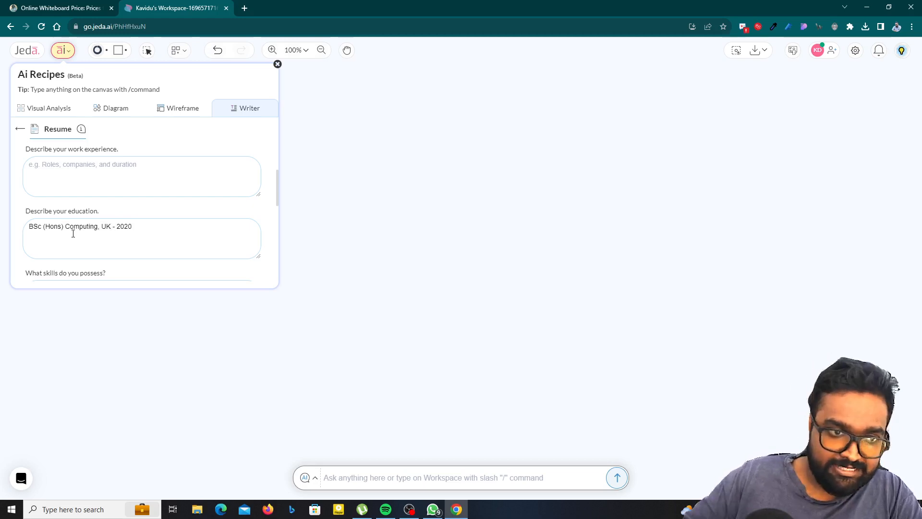
scroll(down, 3)
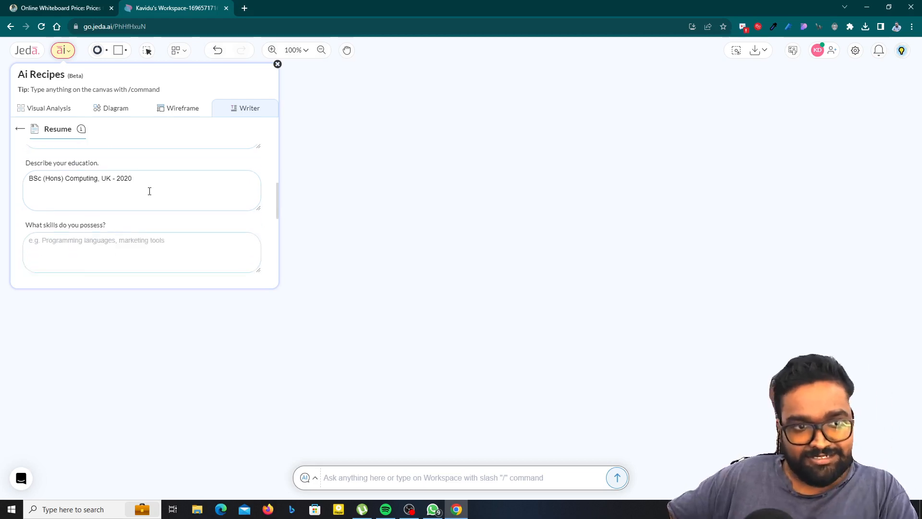
Step: Enter Programming Language in the skills field
scroll(down, 3)
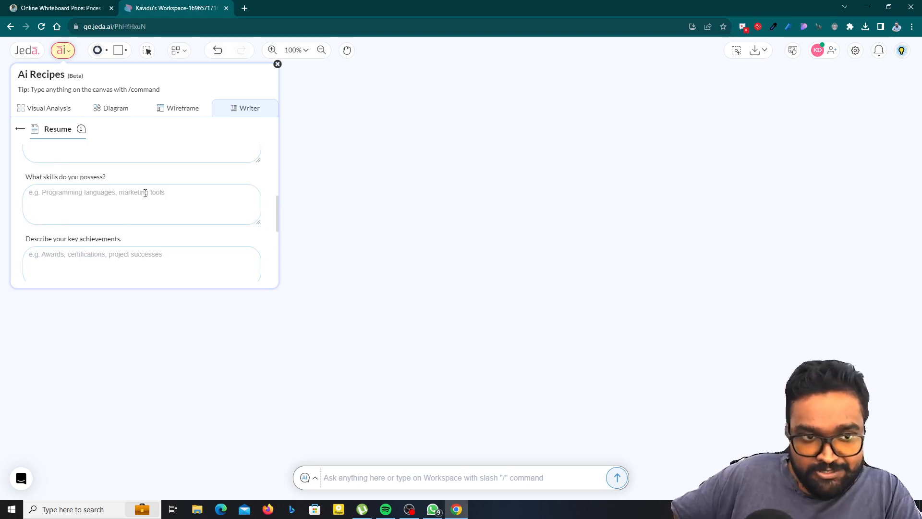
text(PO)
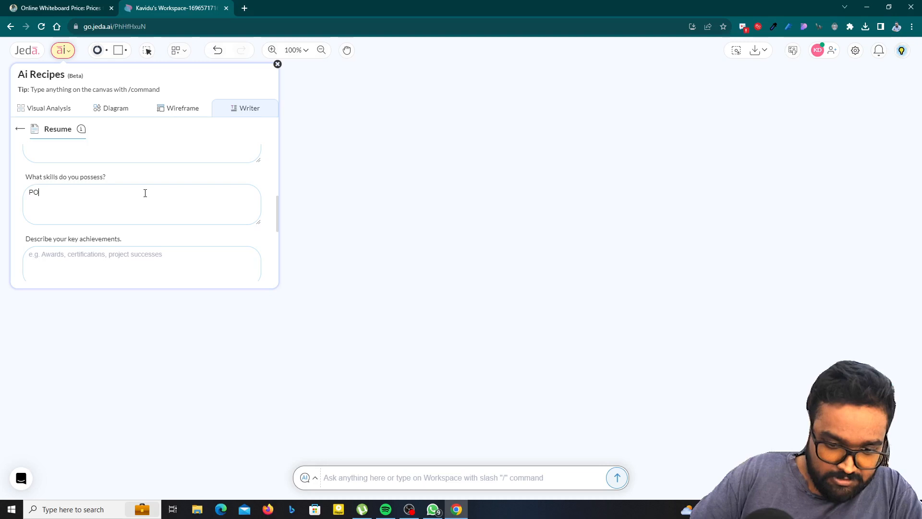
text(Progra)
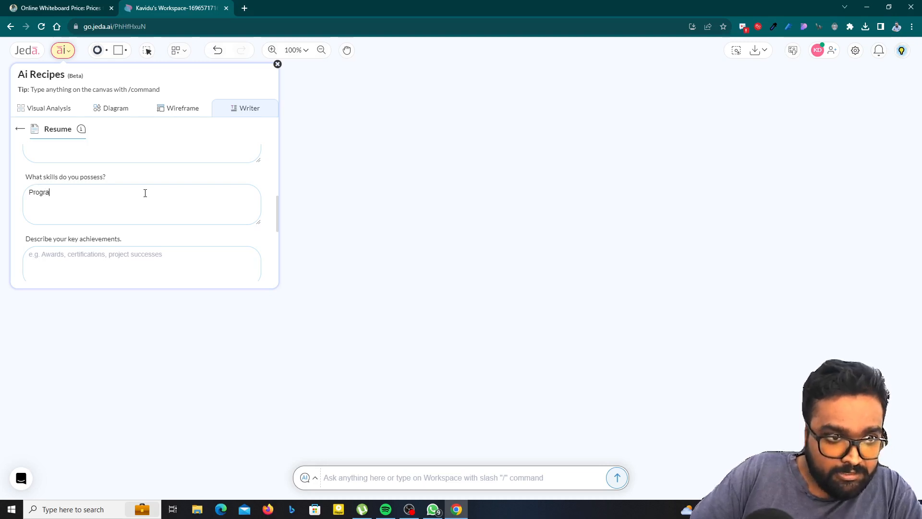
text(m)
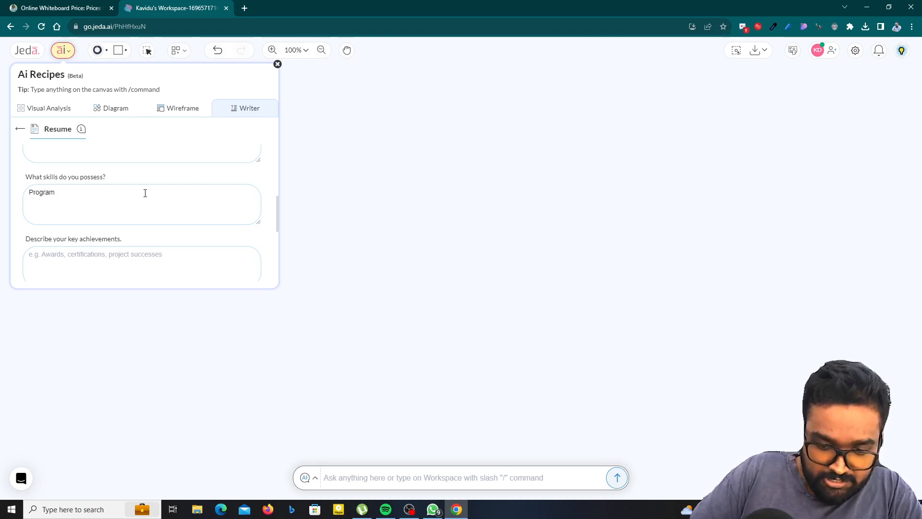
text(ming)
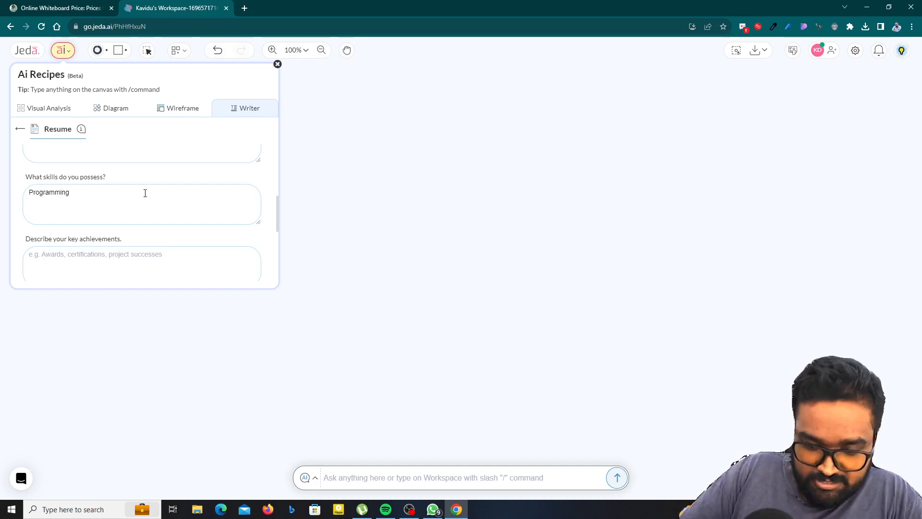
text(Languiage)
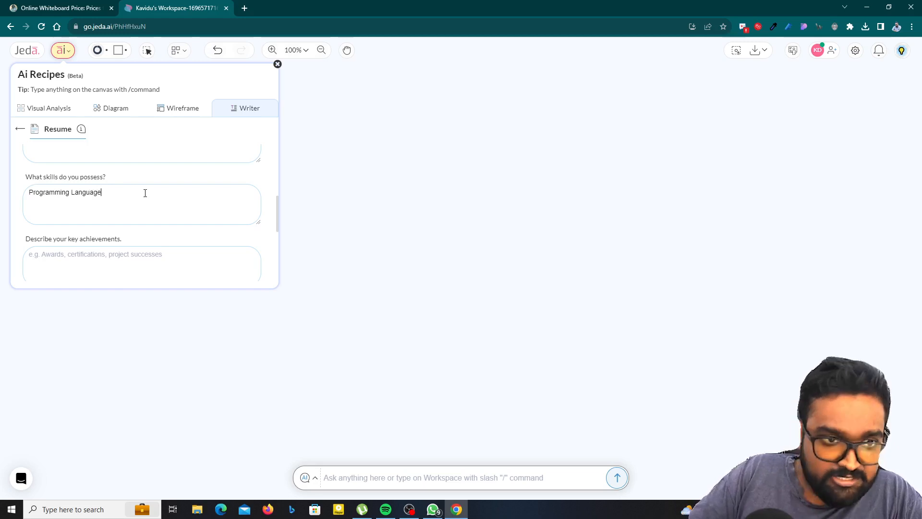
scroll(down, 3)
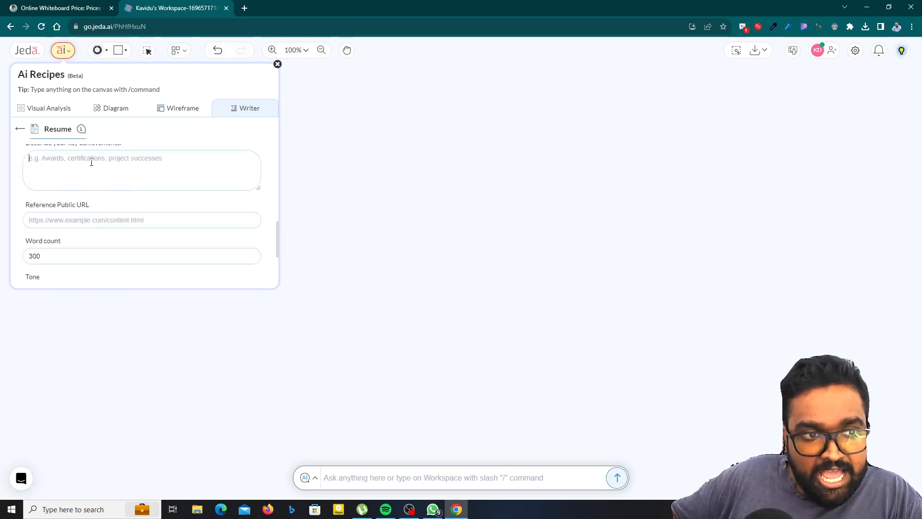
Step: Enter the first achievement, 'KDJ Singlish - Sinhala Typing Tool'
scroll(up, 3)
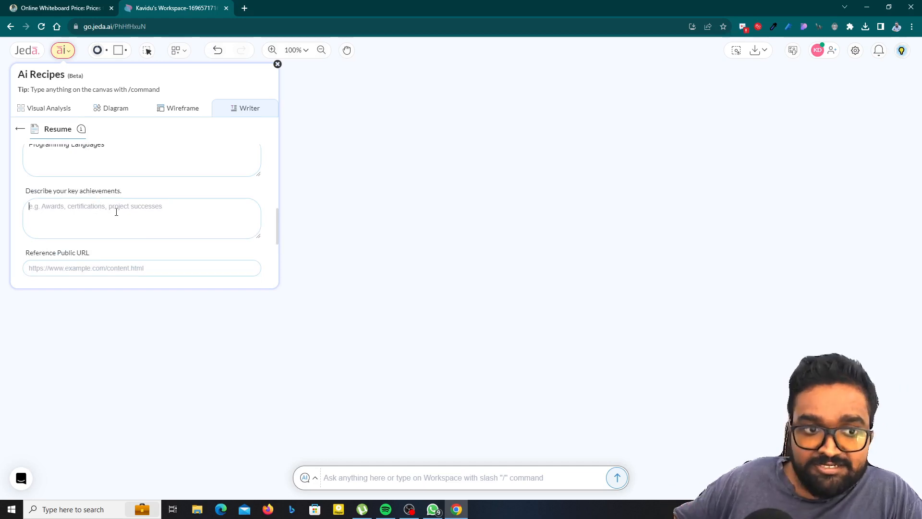
text(kd)
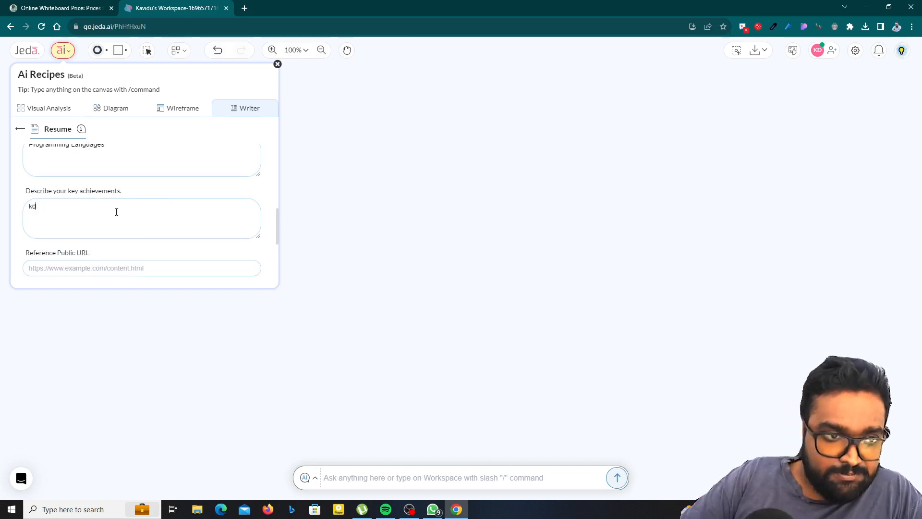
text(KDJ S)
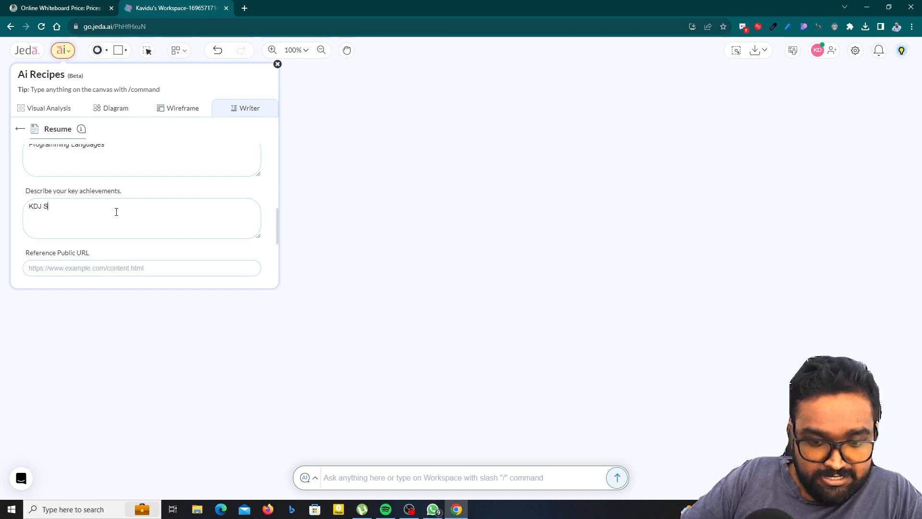
text(inglish -)
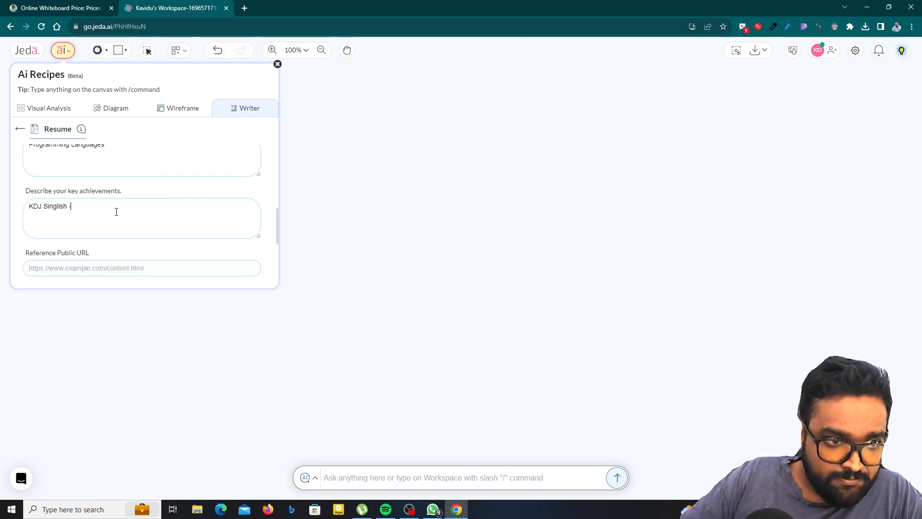
text(- Sinhala)
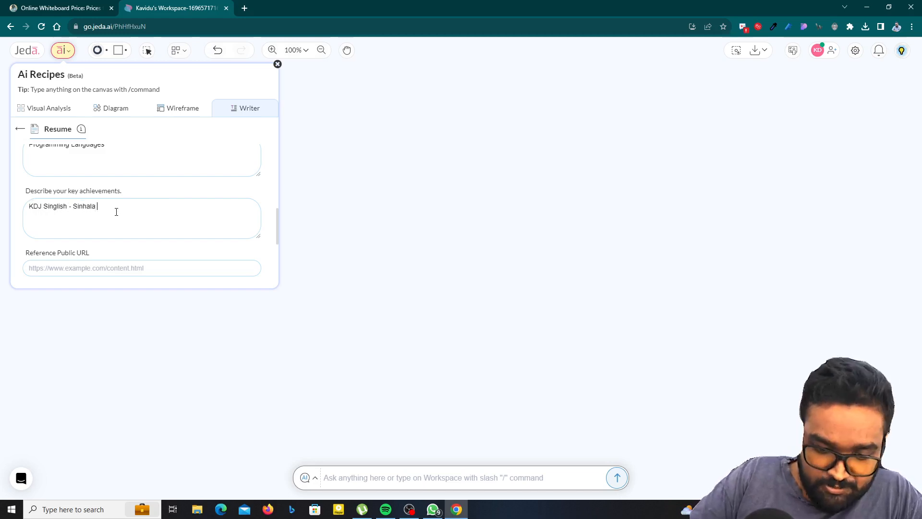
text(Typing)
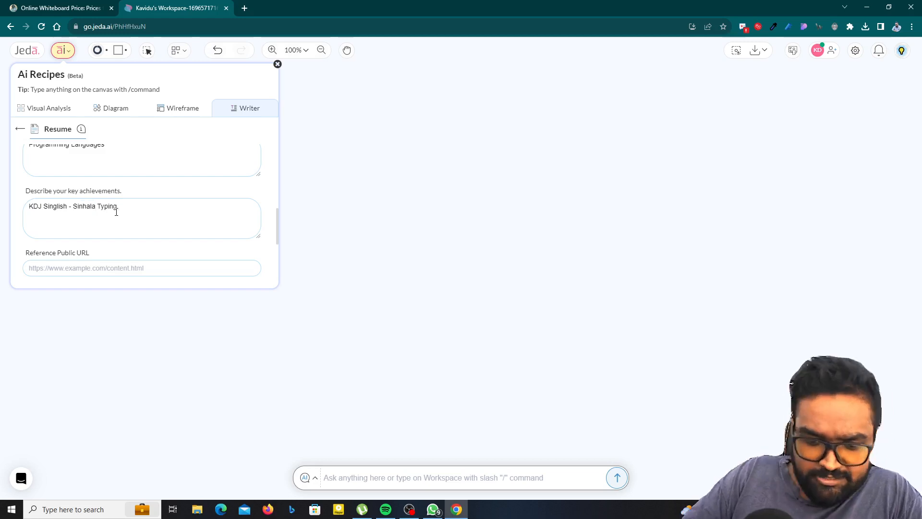
text(T)
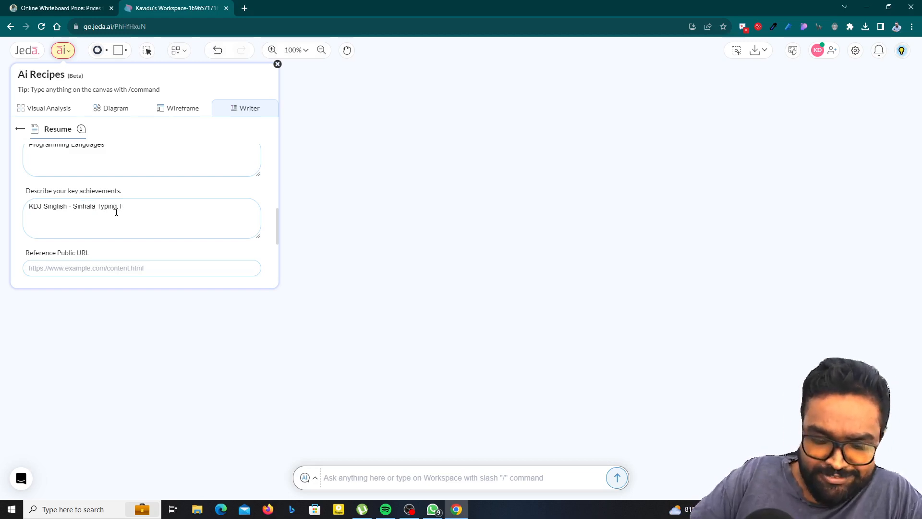
key(Backspace)
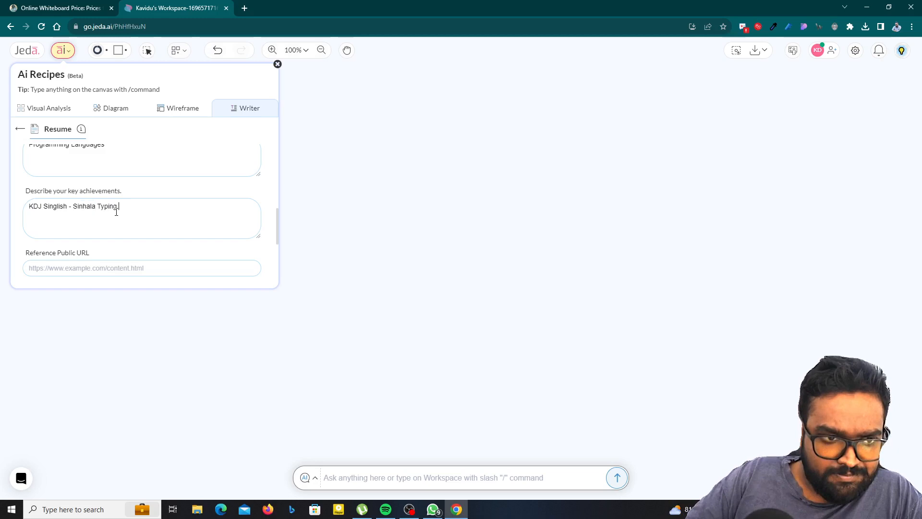
text(T)
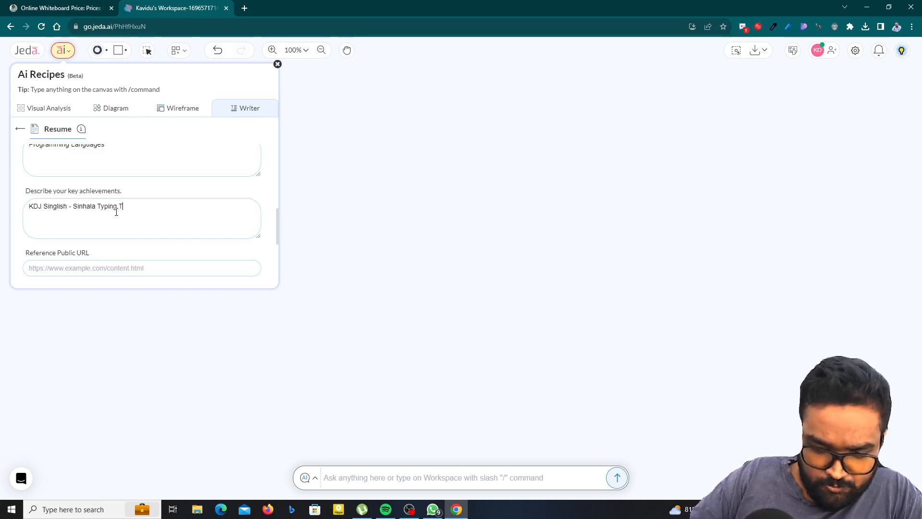
text(ool)
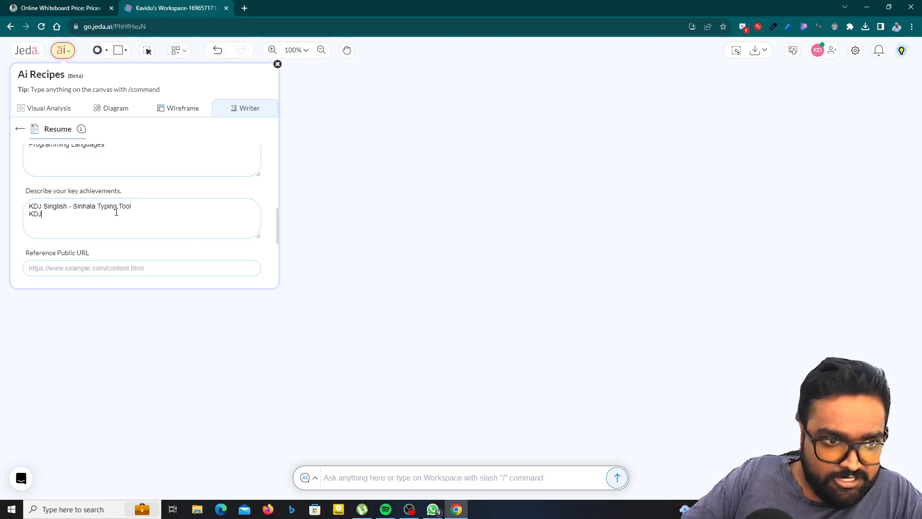
Step: Add the second achievement, 'KDJ Tutor - MCQ Paper Generator', and fix the 'Tutori' typo
key(Backspace)
text( Tutori -)
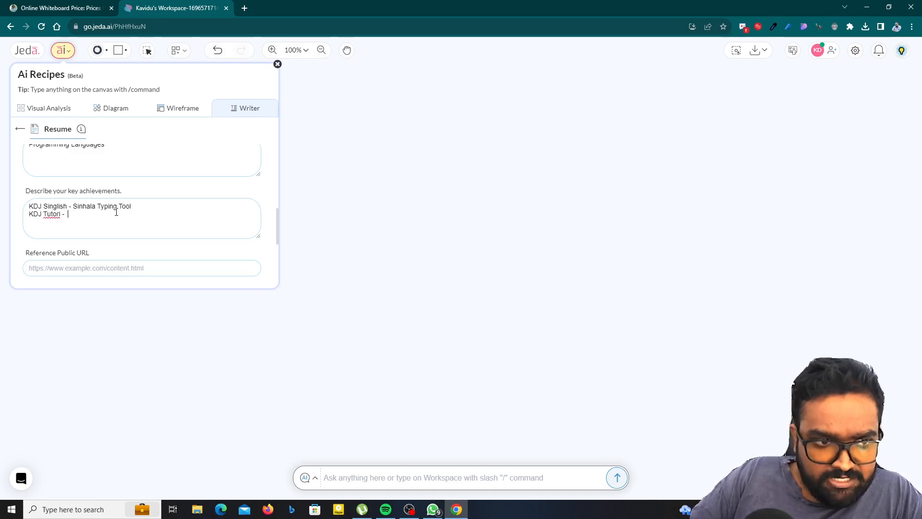
text(MCQ Ge)
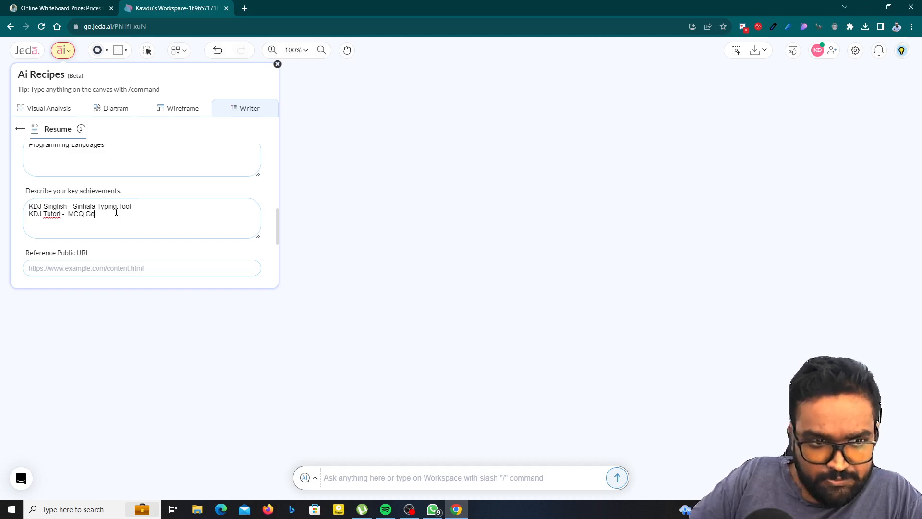
text(Paper Generator)
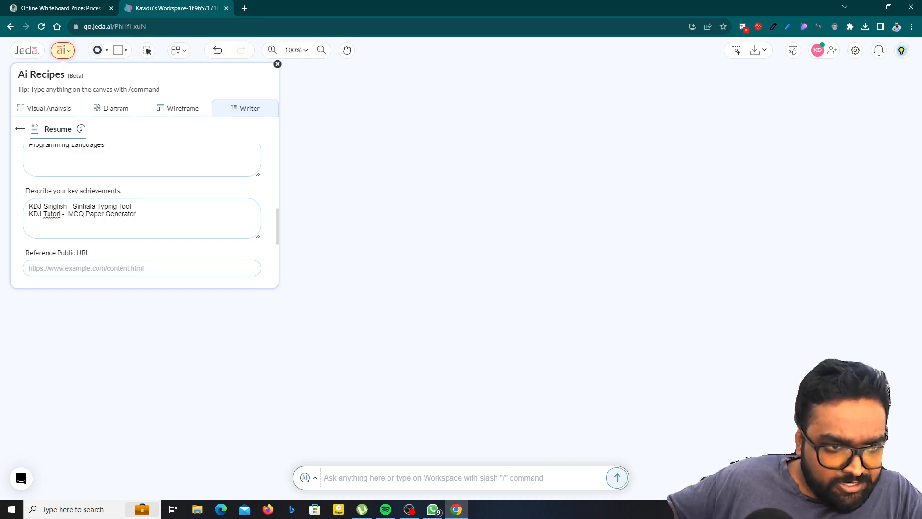
click(59, 213)
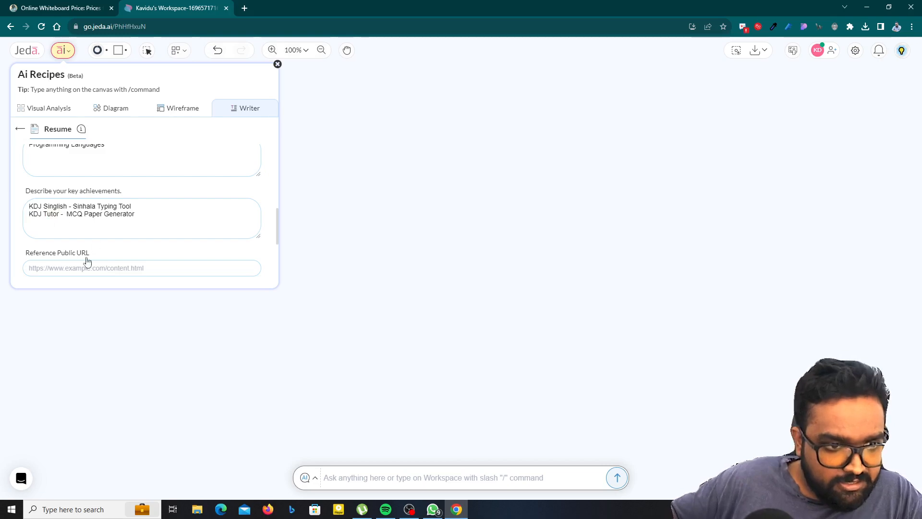
scroll(down, 3)
text(kdjayakody.com)
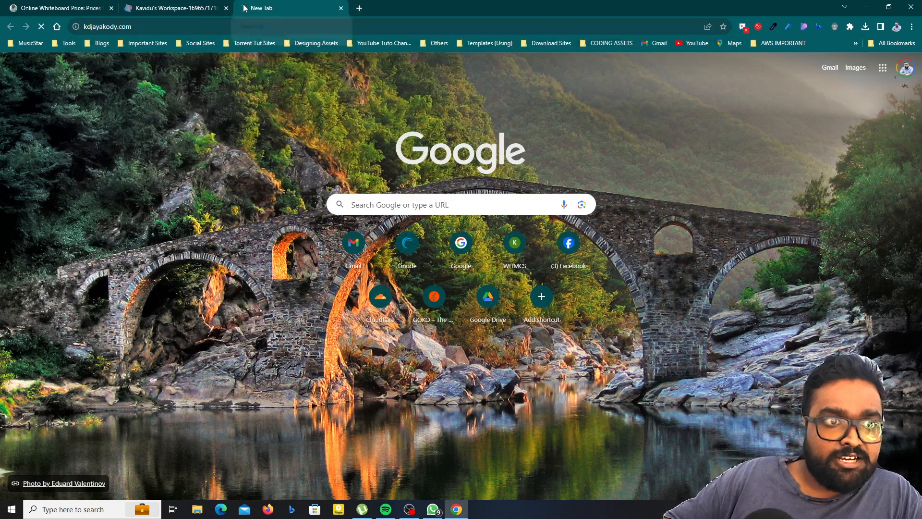
Step: Load the personal website in a new tab and select its About page address
key(Return)
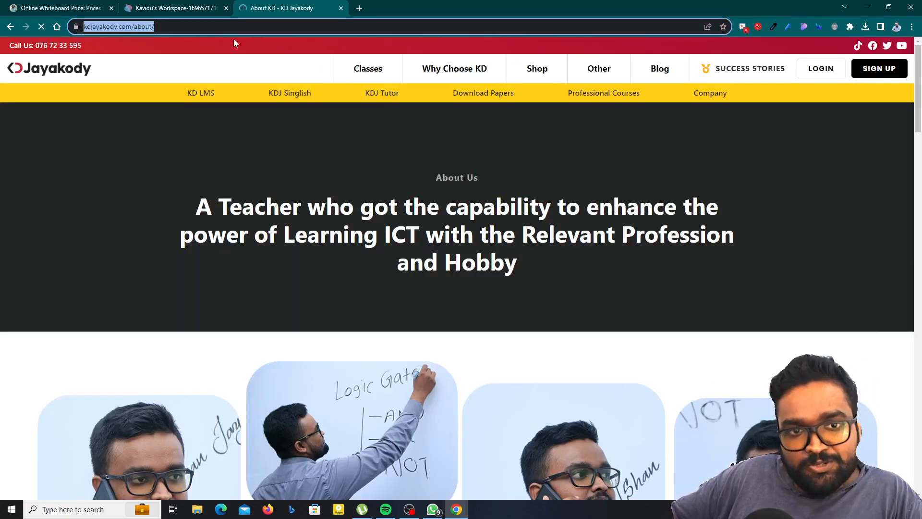
click(174, 8)
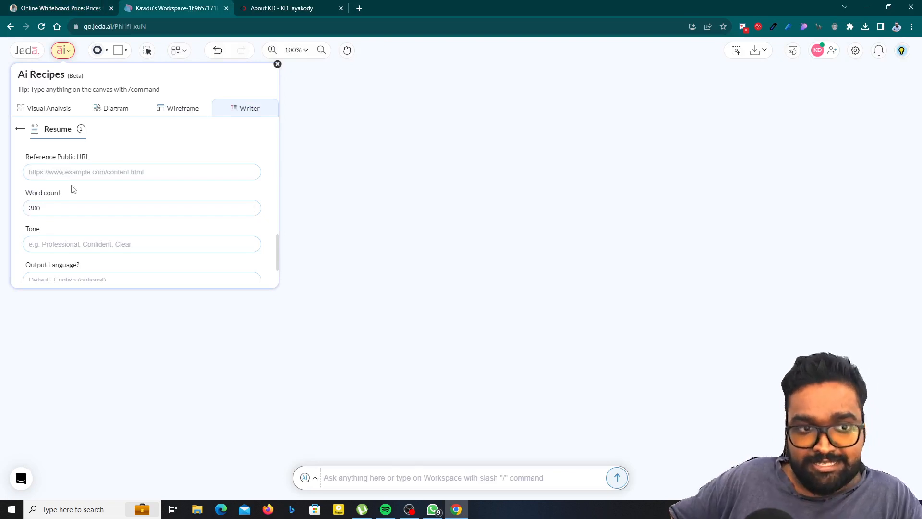
Step: Set word count to 500 and tone to 'Professional, Confident, Clear'
scroll(down, 3)
text(500)
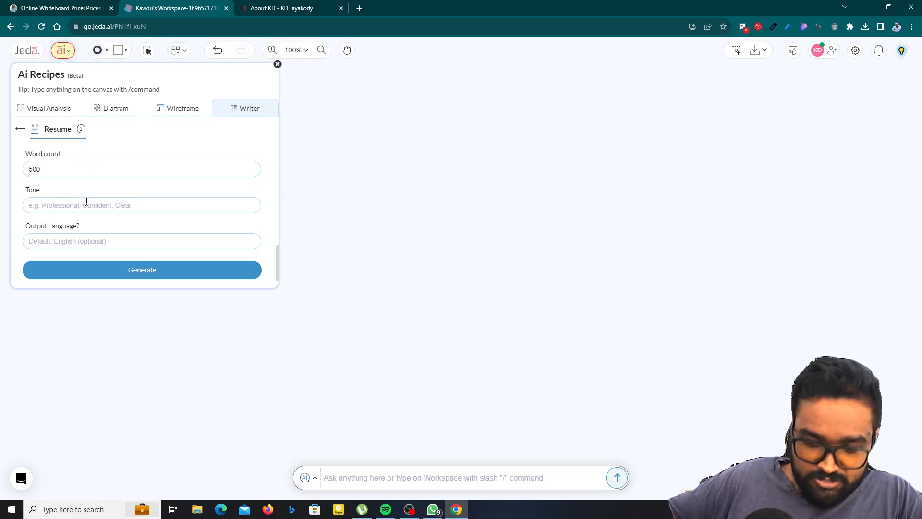
click(141, 204)
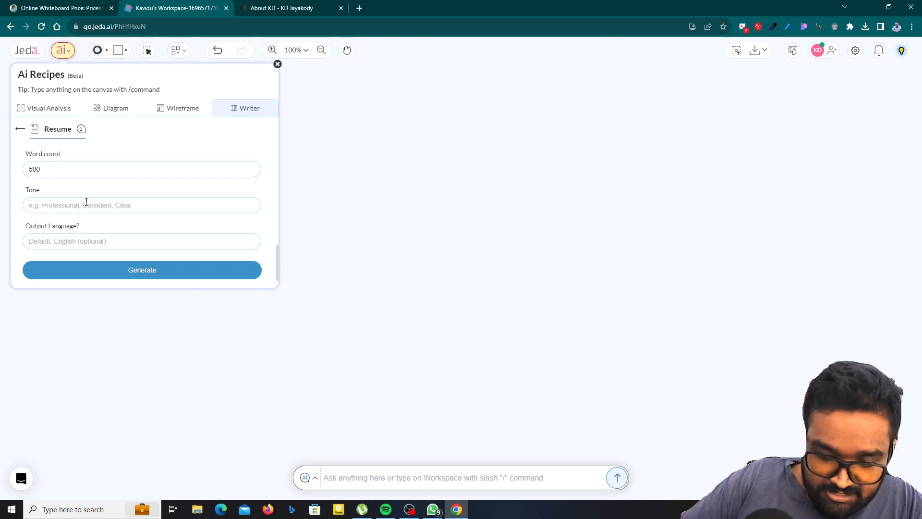
text(Professional)
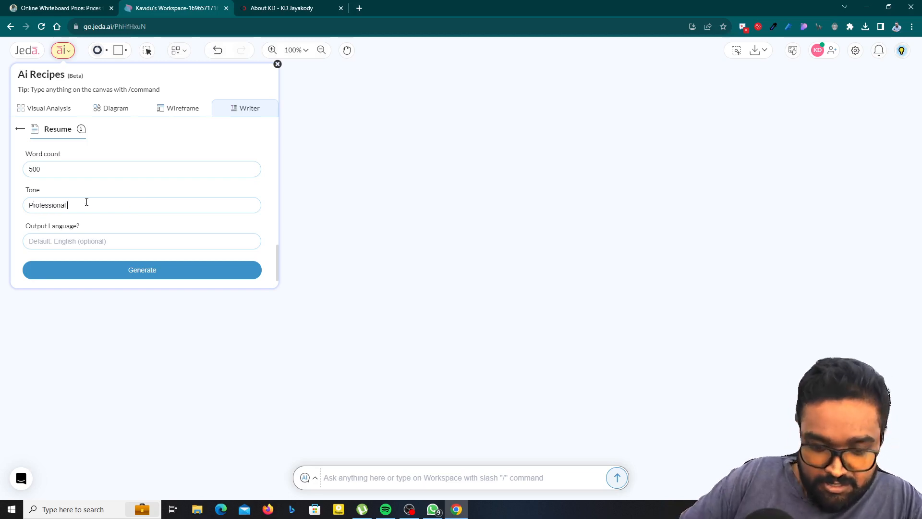
text(, Confi)
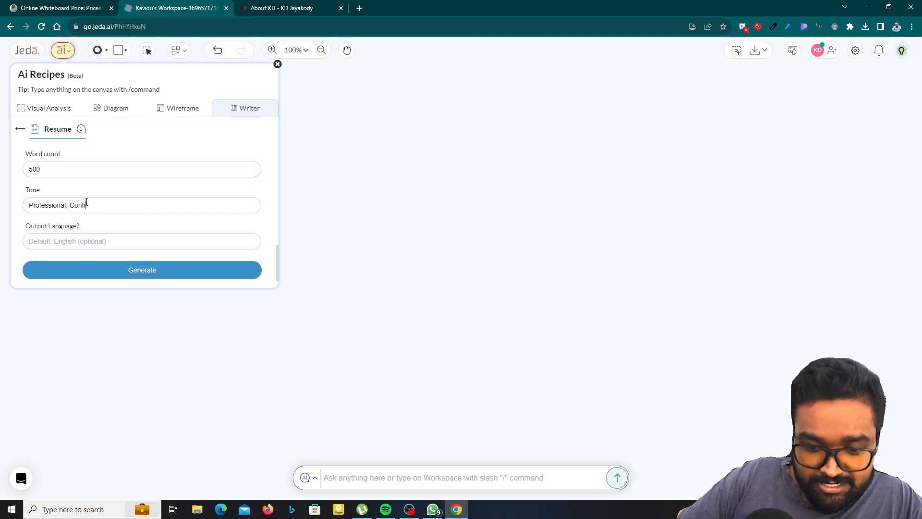
text(ident, Clear)
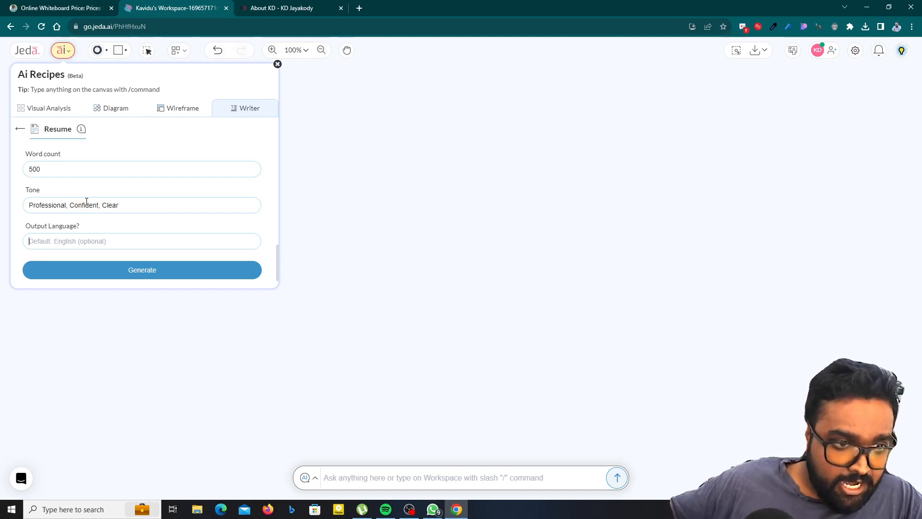
text(E)
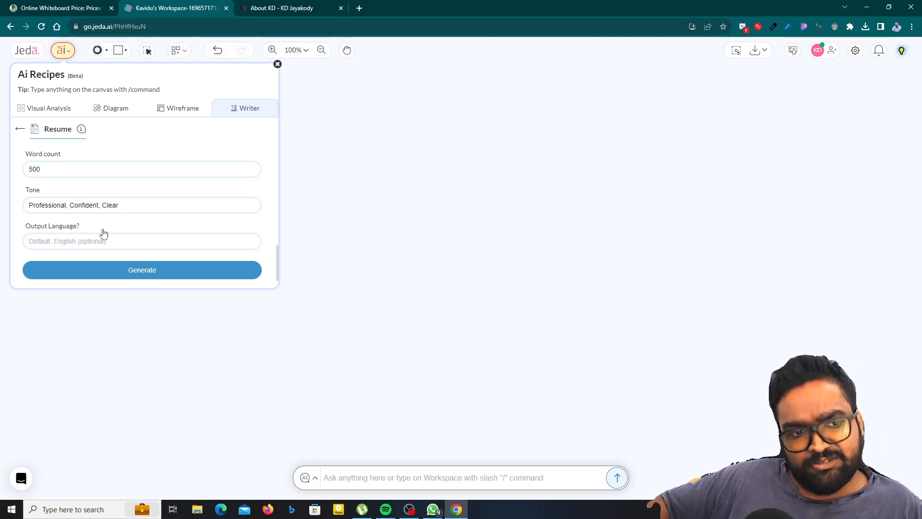
scroll(up, 3)
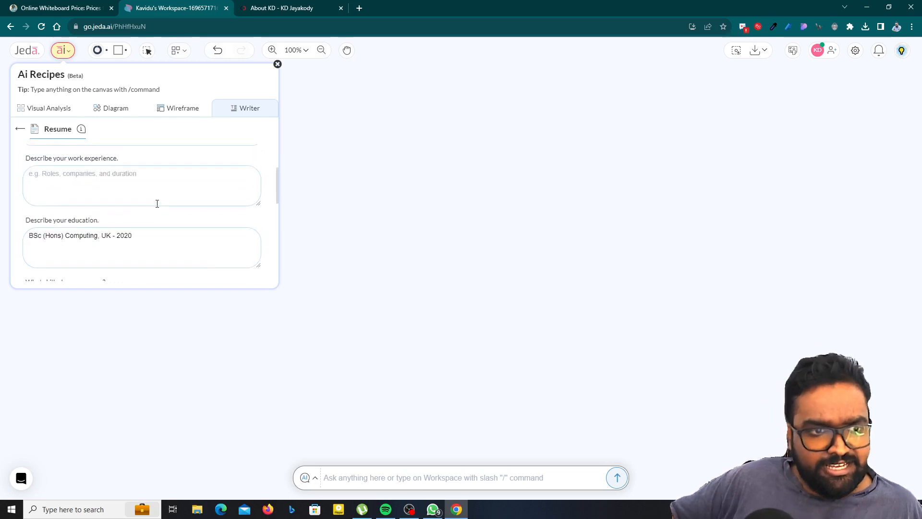
scroll(up, 3)
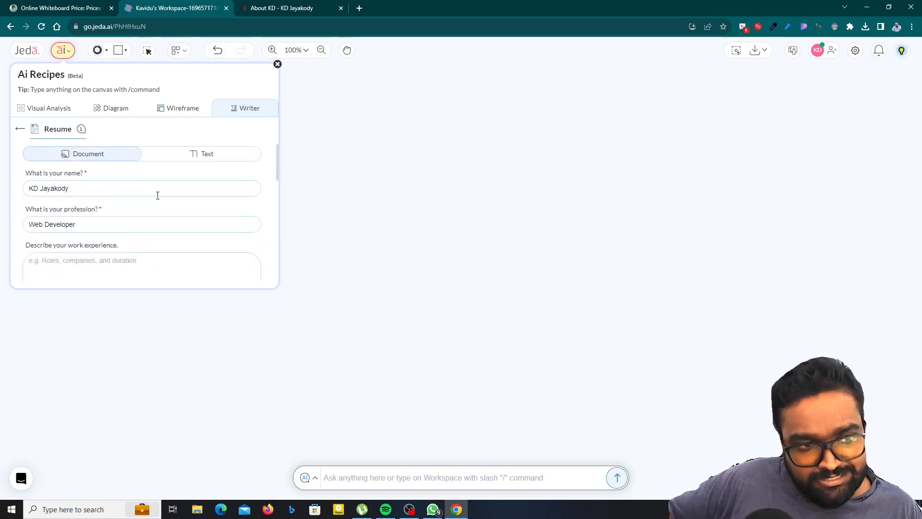
scroll(down, 3)
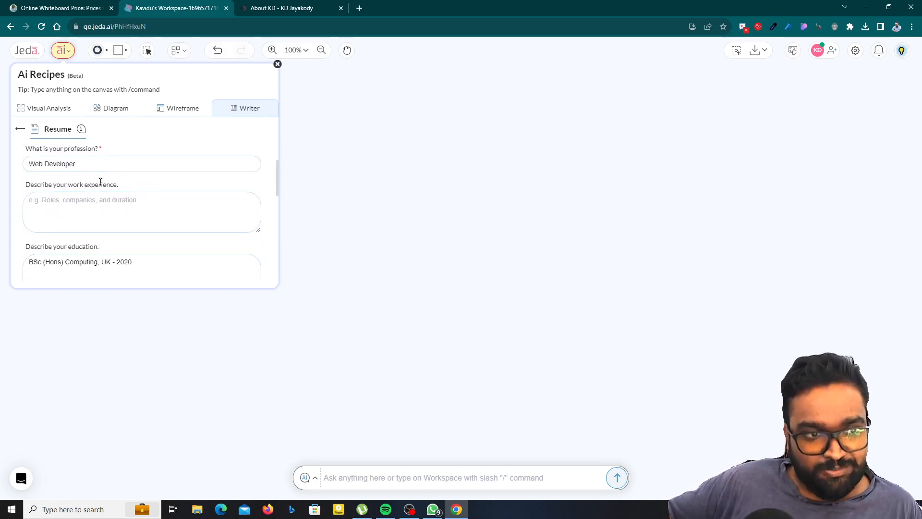
scroll(down, 3)
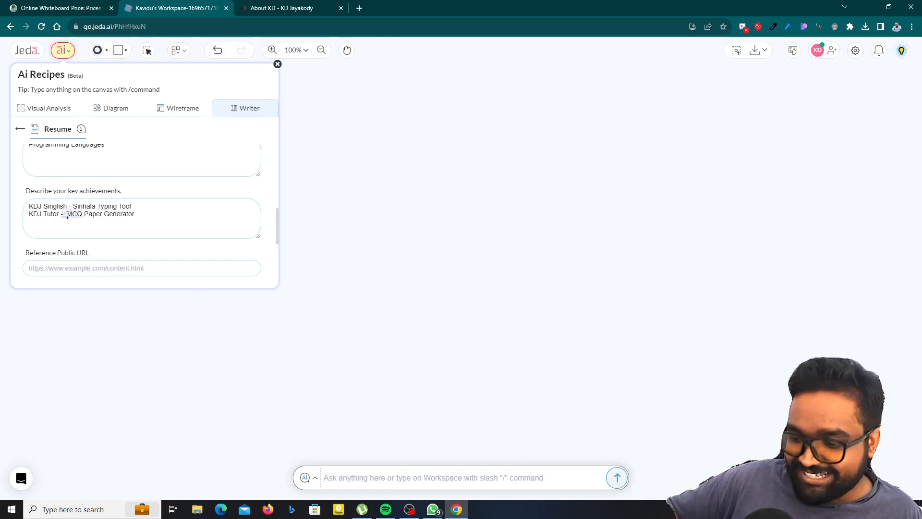
scroll(down, 3)
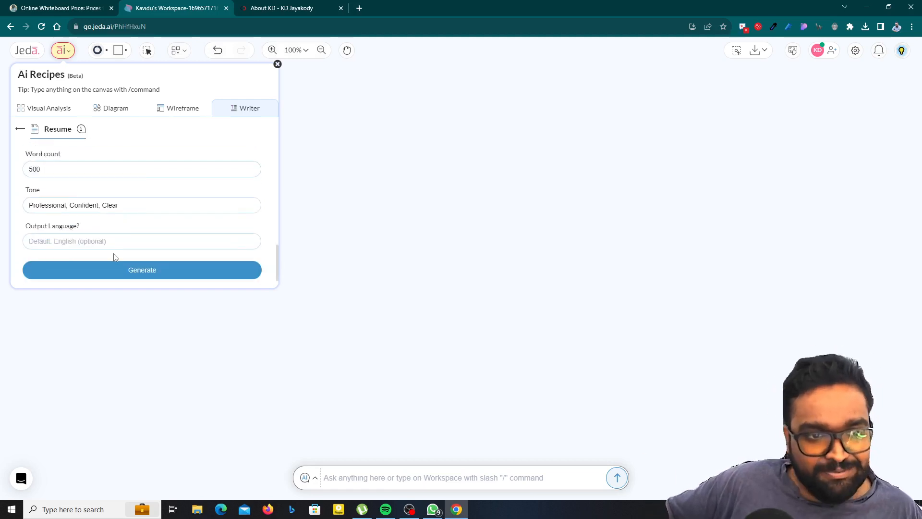
click(142, 269)
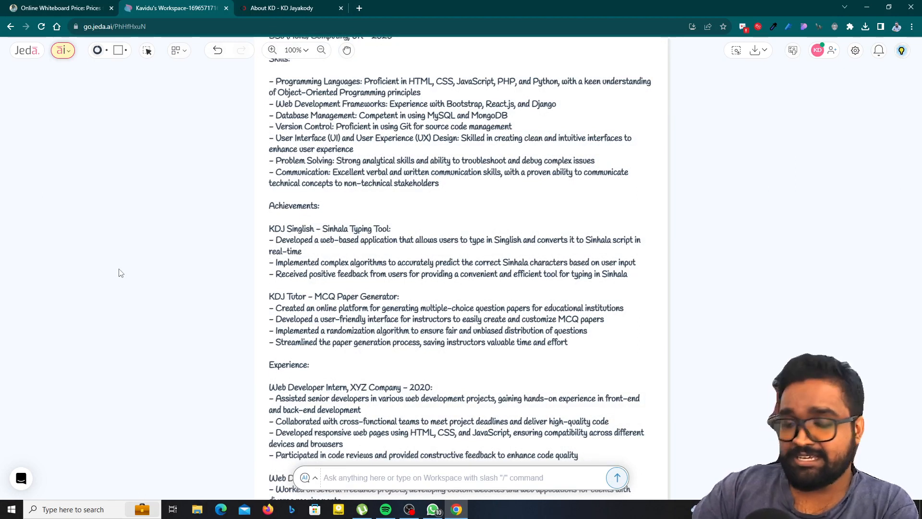
scroll(up, 3)
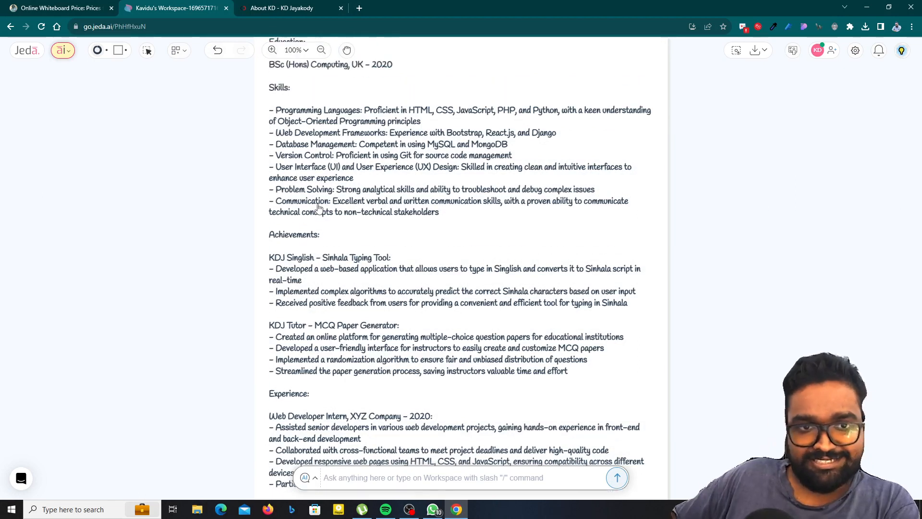
scroll(up, 3)
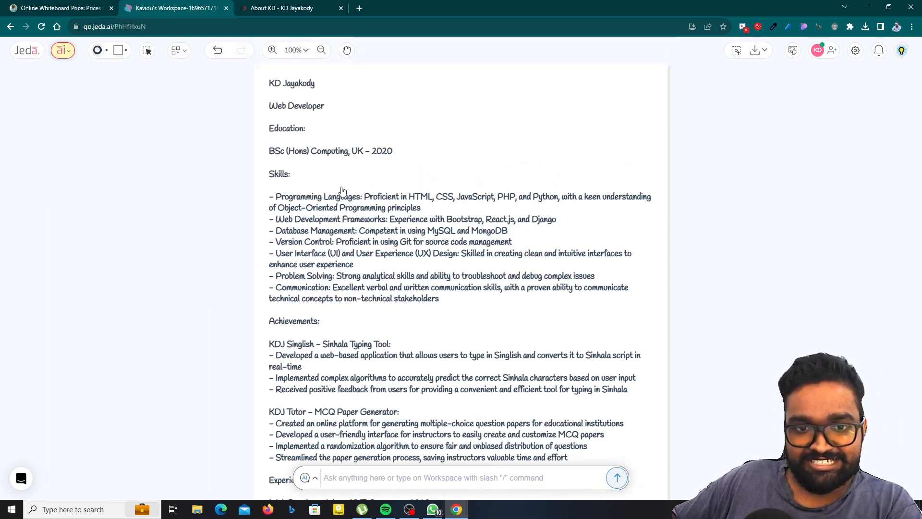
mouse_move(201, 155)
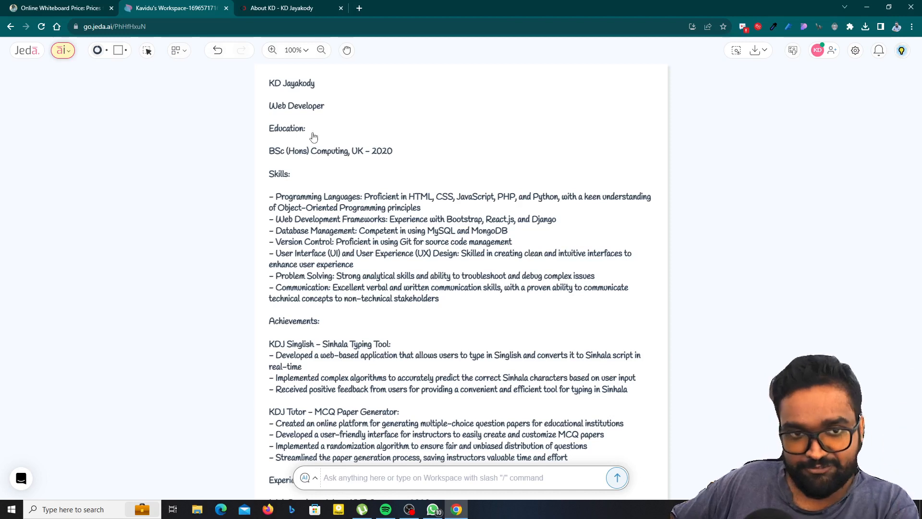
mouse_move(311, 92)
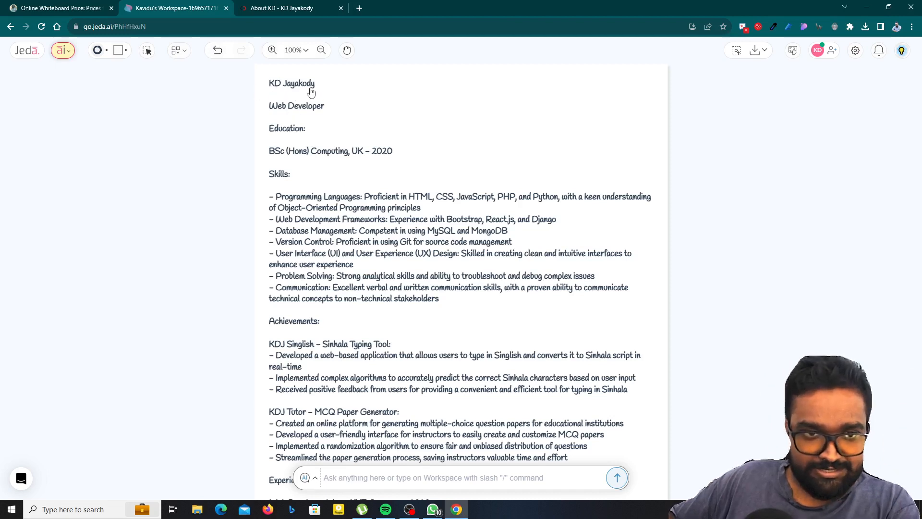
mouse_move(308, 114)
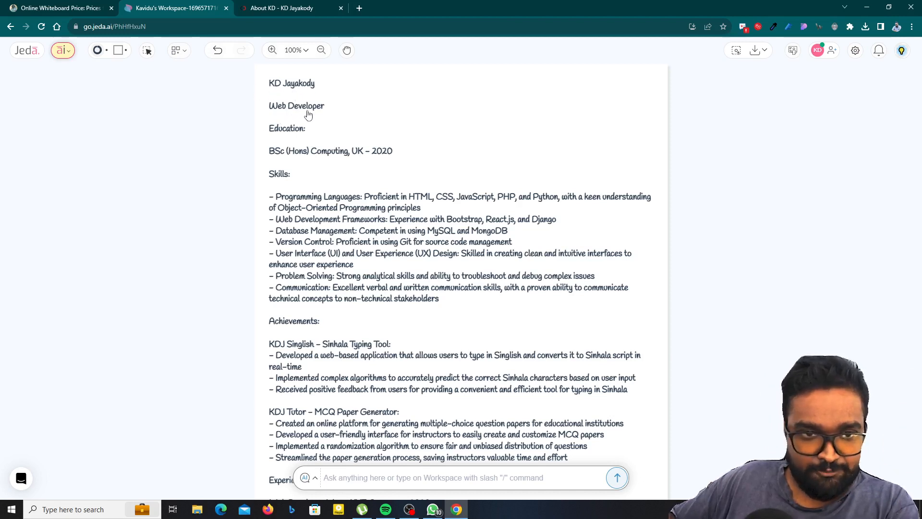
mouse_move(376, 155)
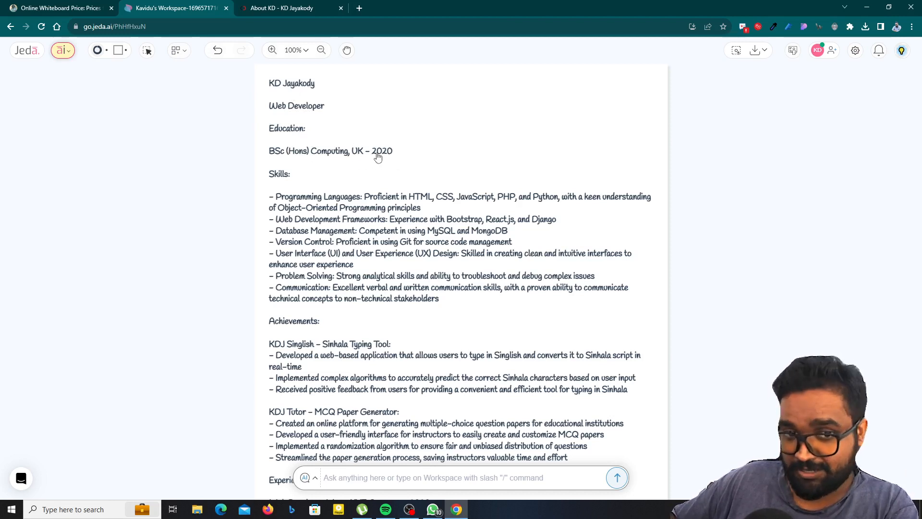
mouse_move(299, 203)
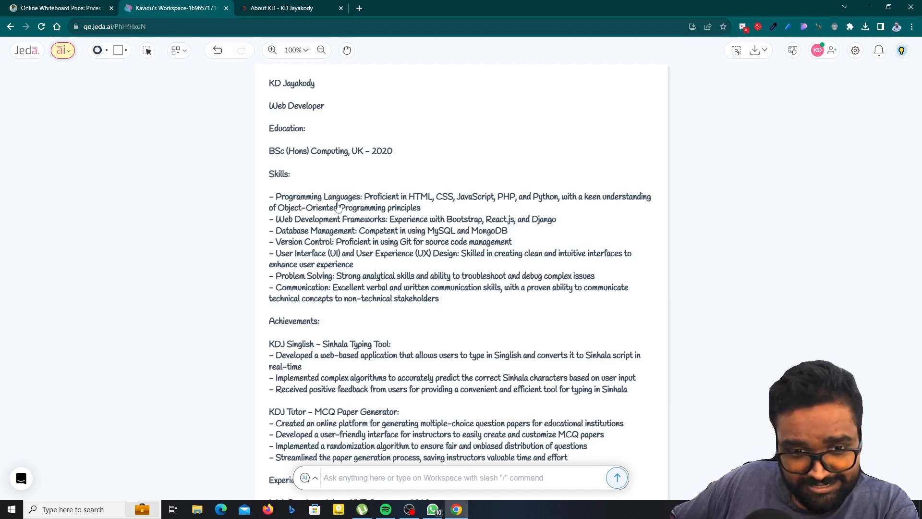
mouse_move(358, 204)
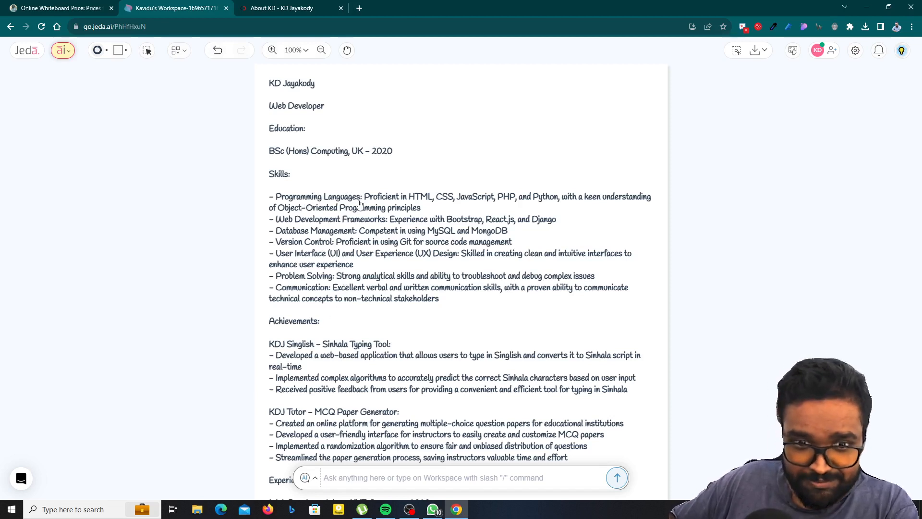
mouse_move(515, 207)
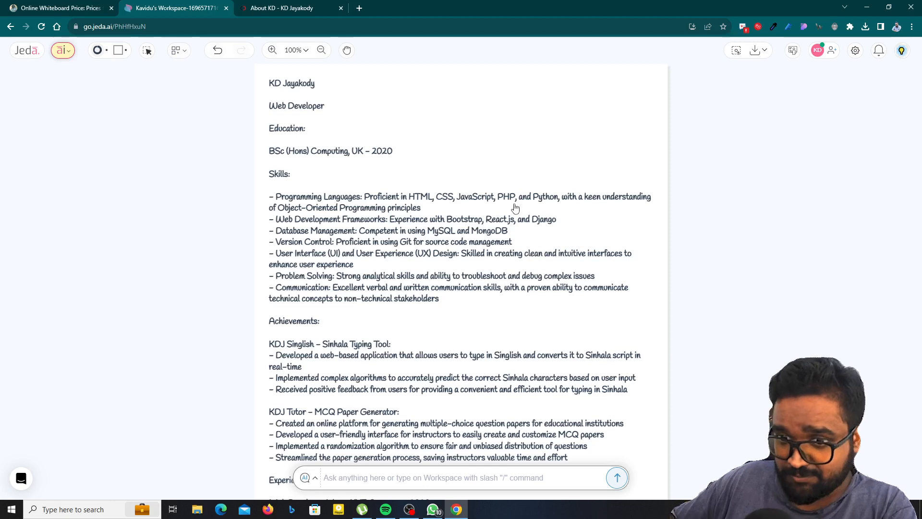
mouse_move(328, 248)
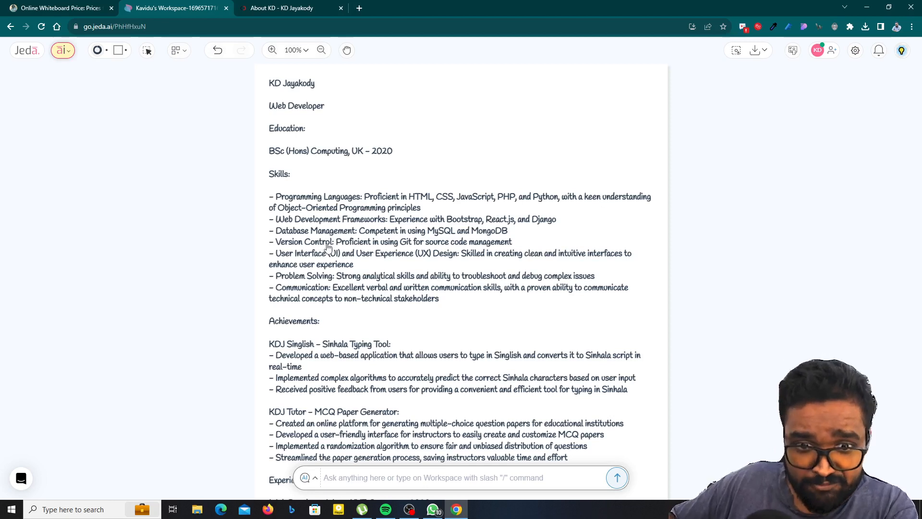
mouse_move(549, 241)
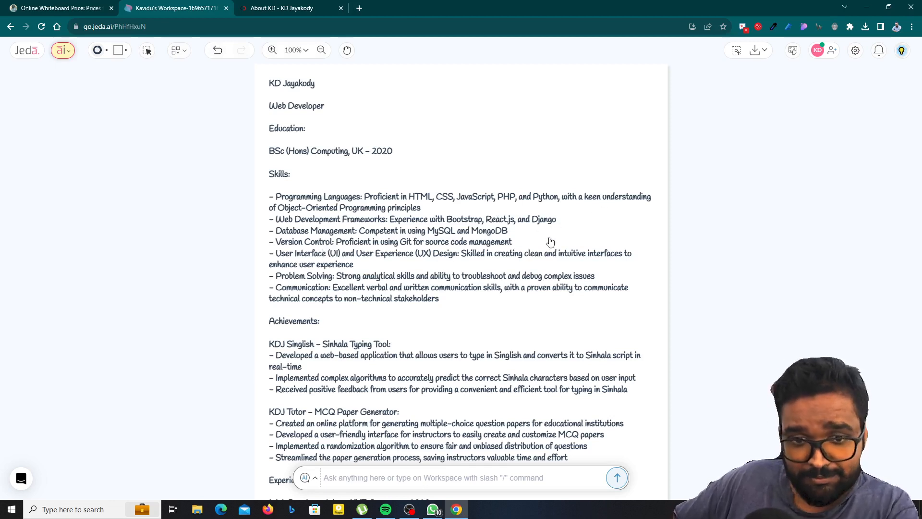
scroll(down, 3)
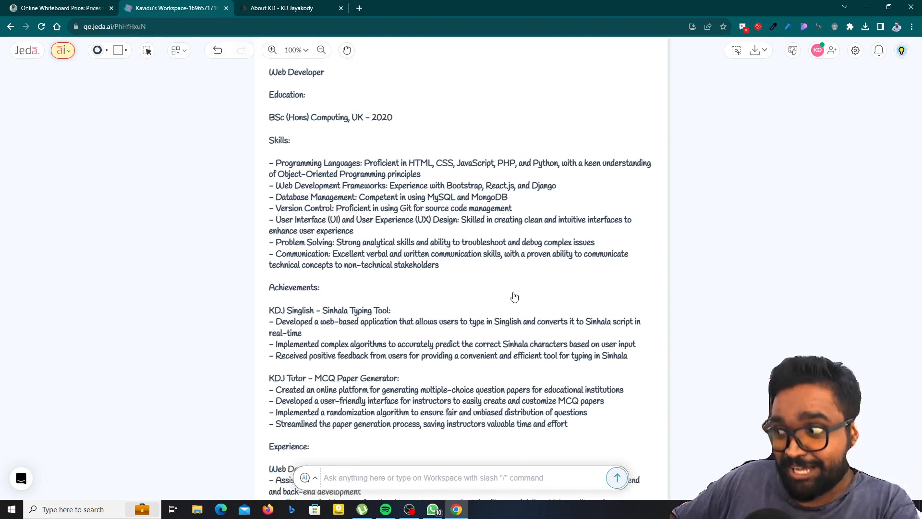
mouse_move(477, 238)
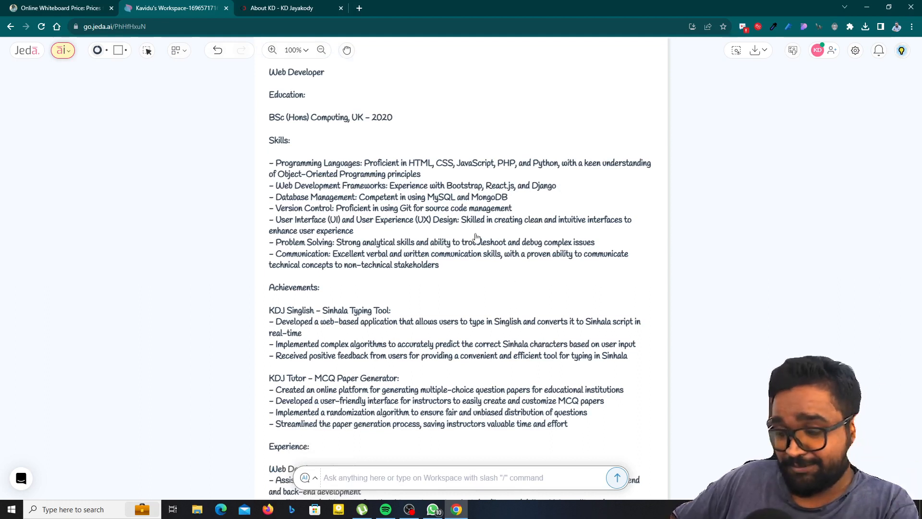
scroll(down, 3)
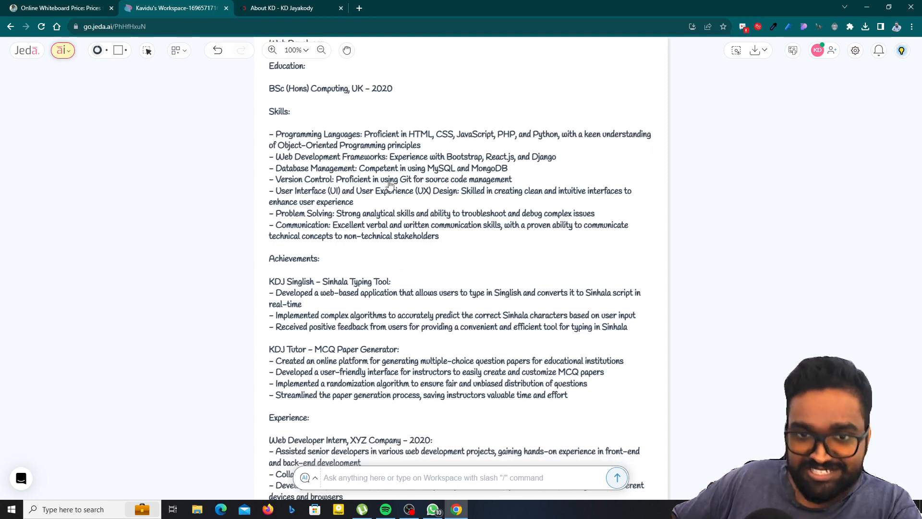
scroll(down, 3)
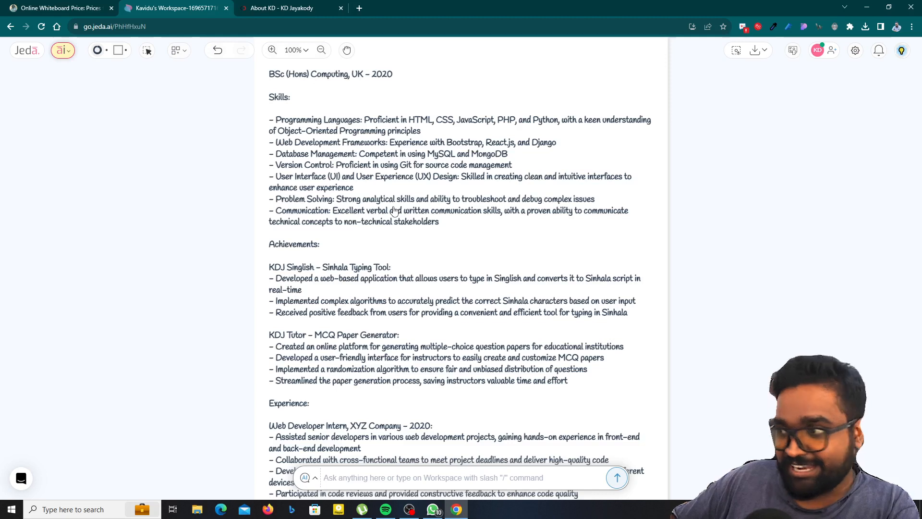
scroll(down, 3)
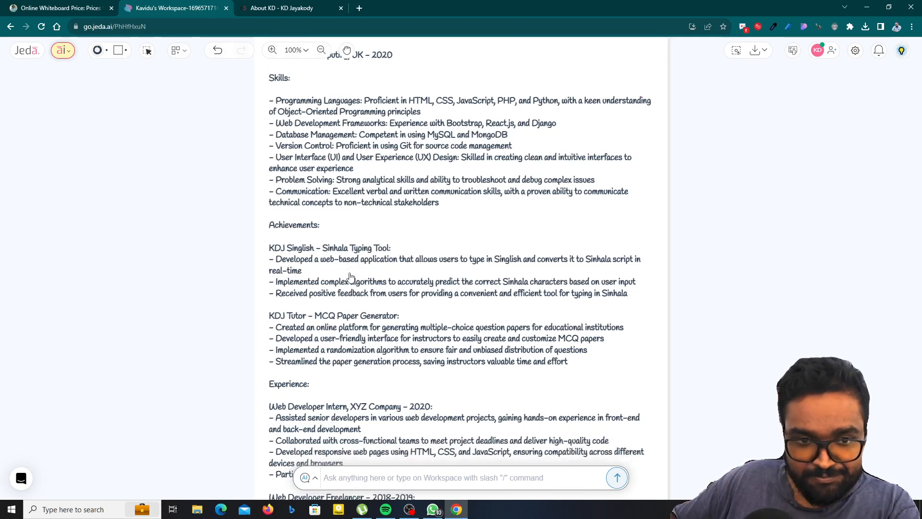
mouse_move(344, 259)
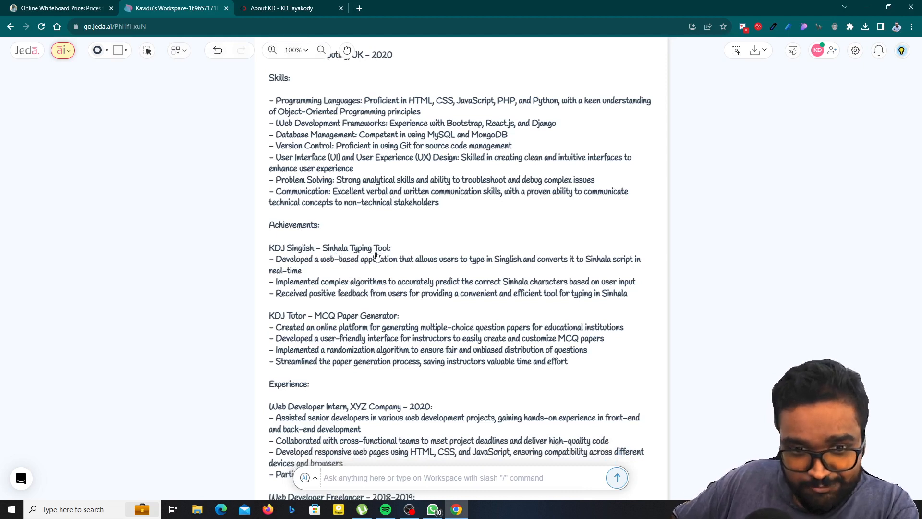
mouse_move(344, 266)
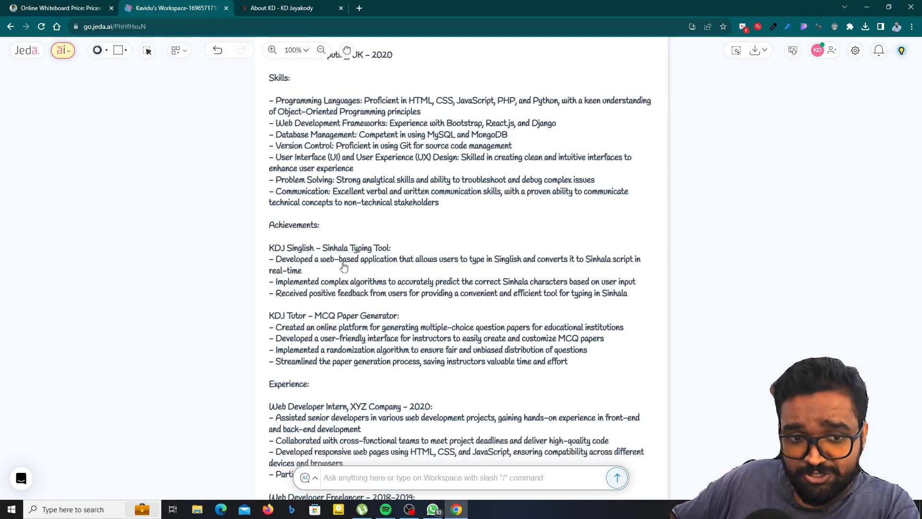
mouse_move(327, 291)
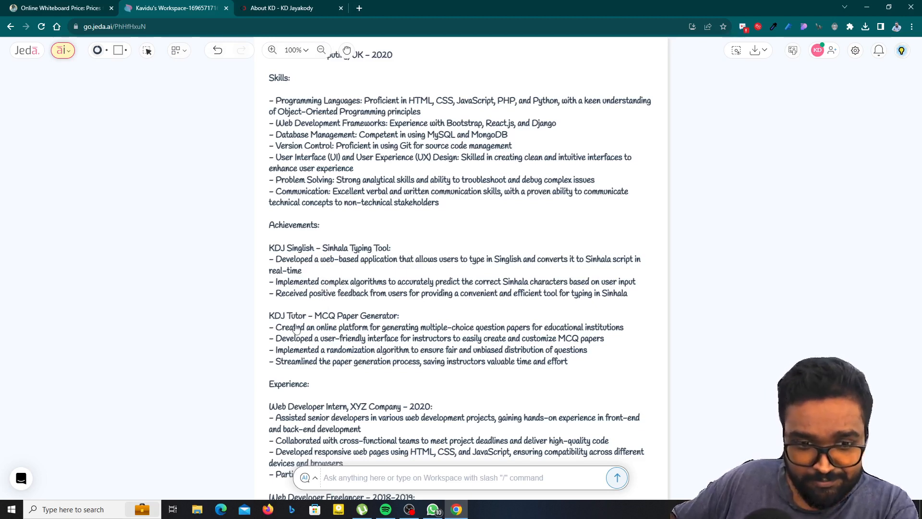
scroll(down, 3)
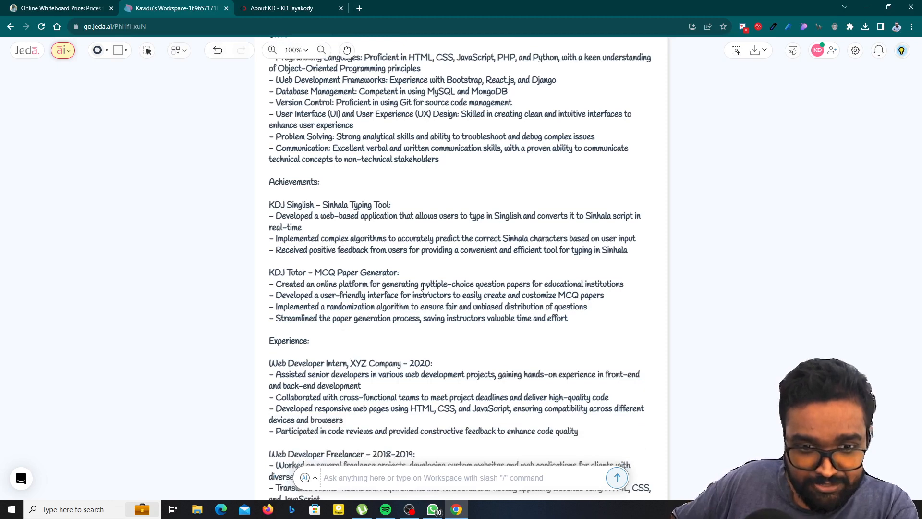
scroll(down, 3)
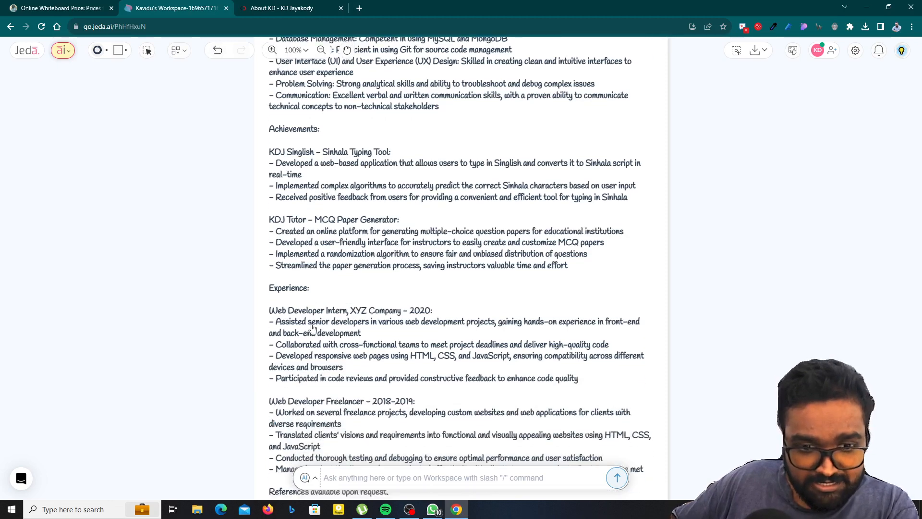
mouse_move(392, 336)
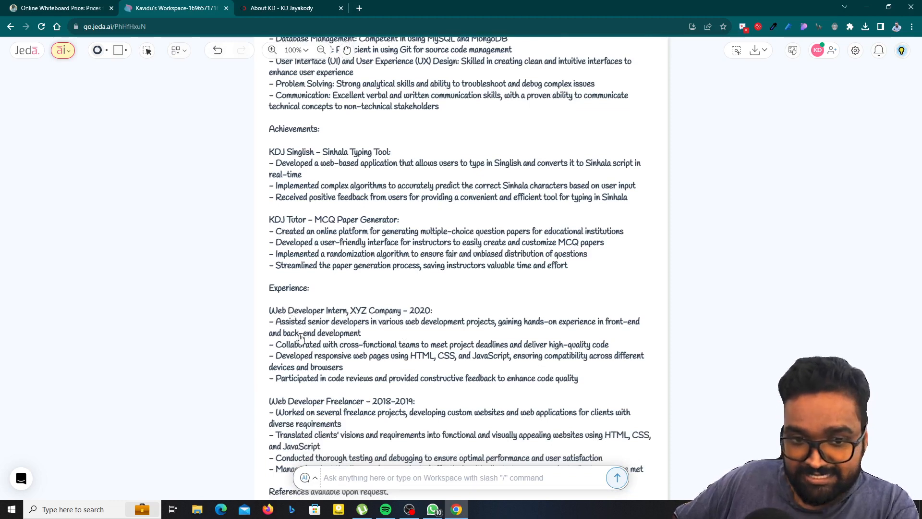
scroll(down, 3)
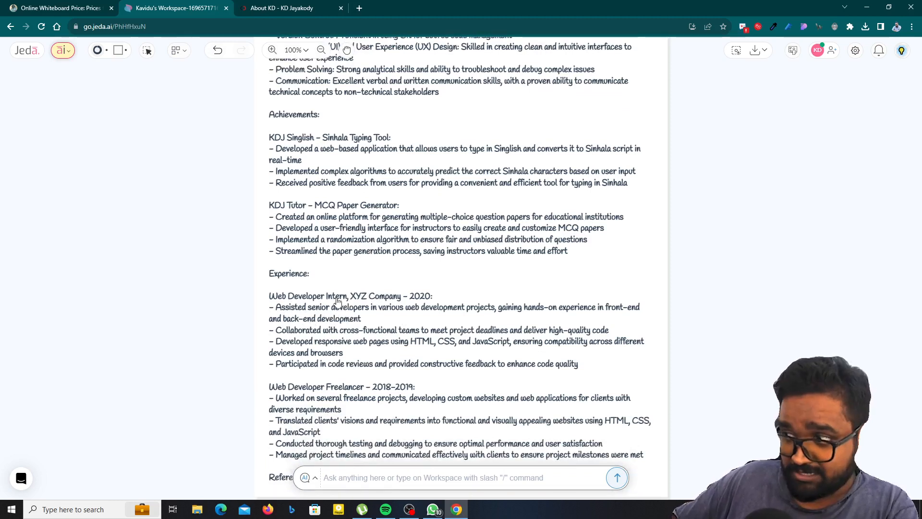
scroll(down, 3)
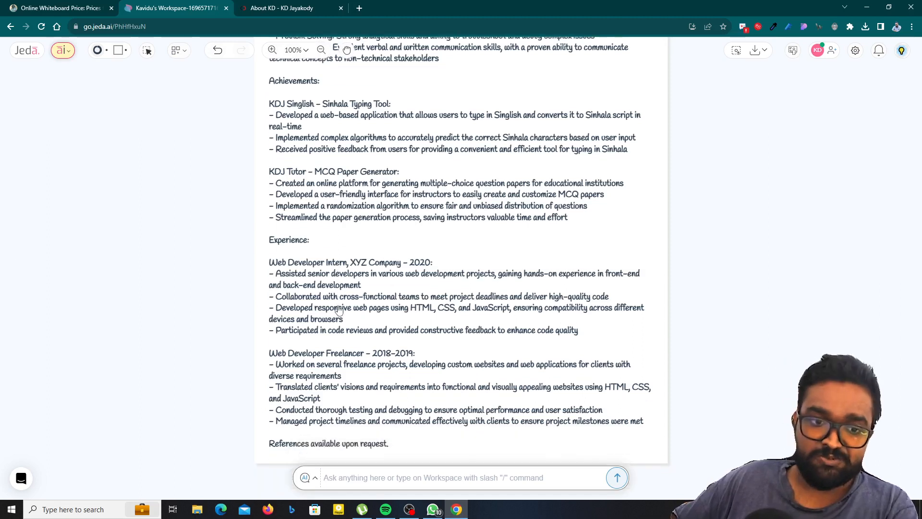
scroll(down, 3)
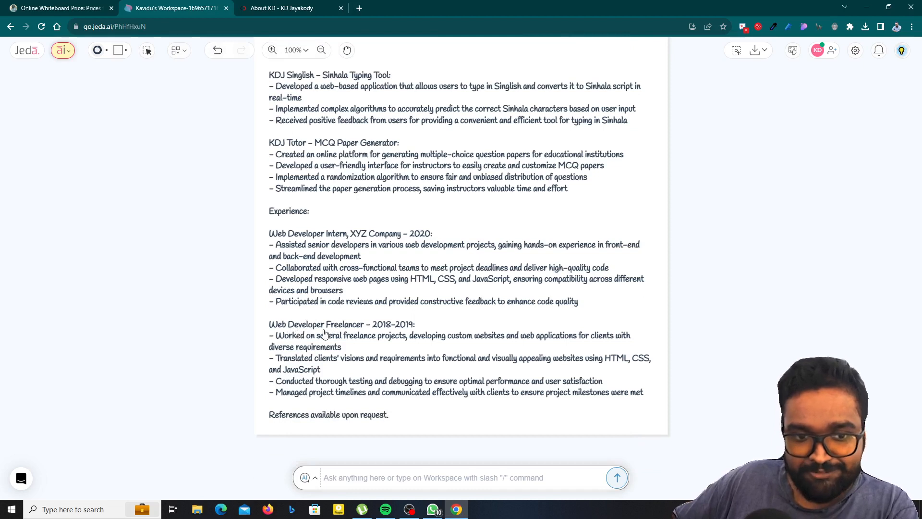
mouse_move(395, 329)
text(5)
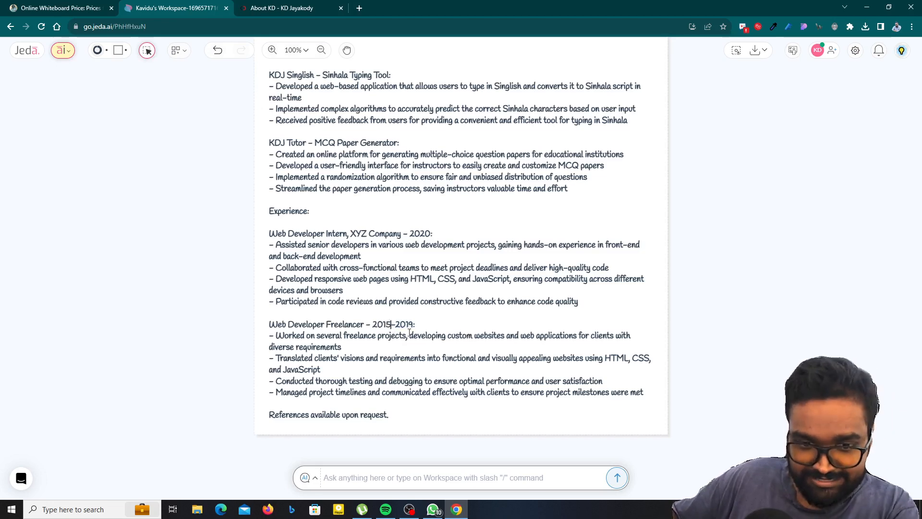
Step: Edit the freelancer entry to read 2015–2019 instead of 2018–2019
scroll(up, 3)
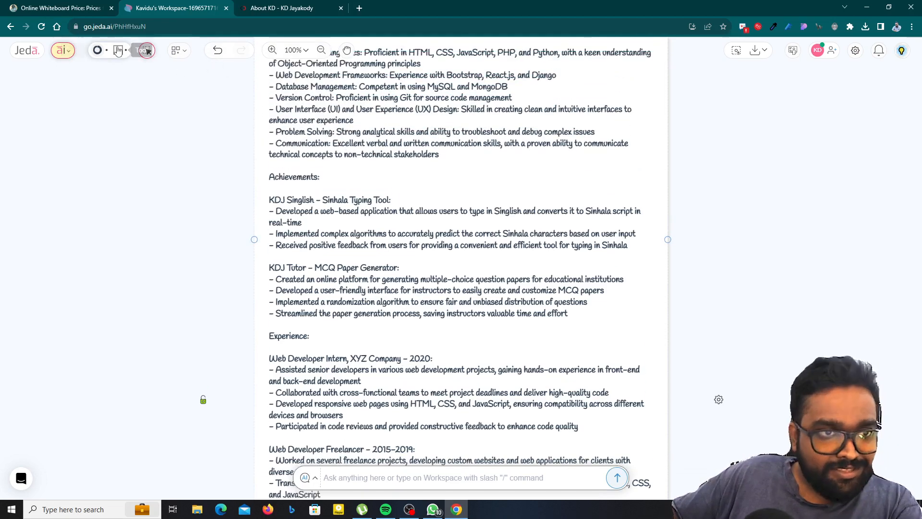
click(144, 50)
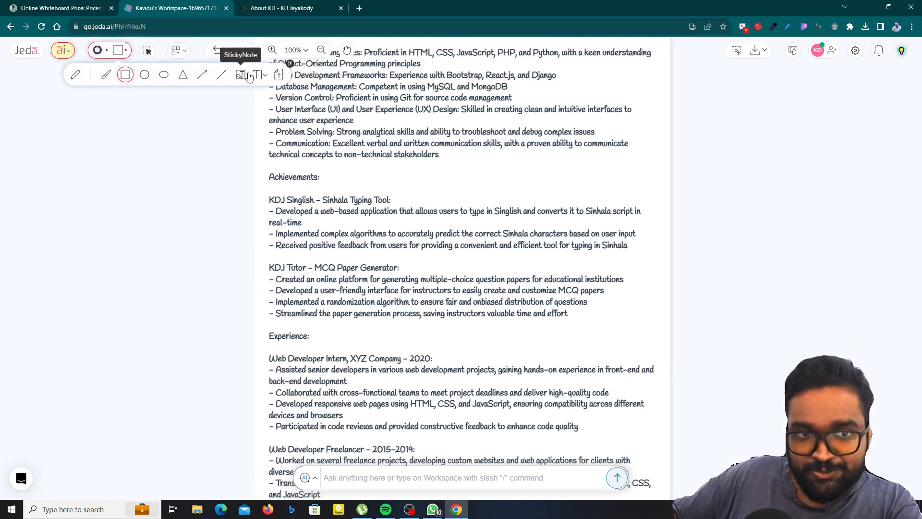
mouse_move(279, 75)
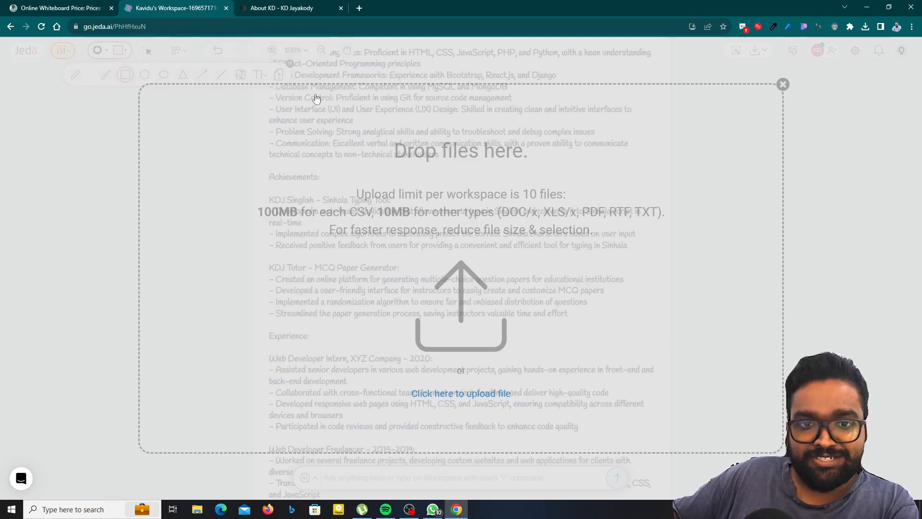
mouse_move(705, 119)
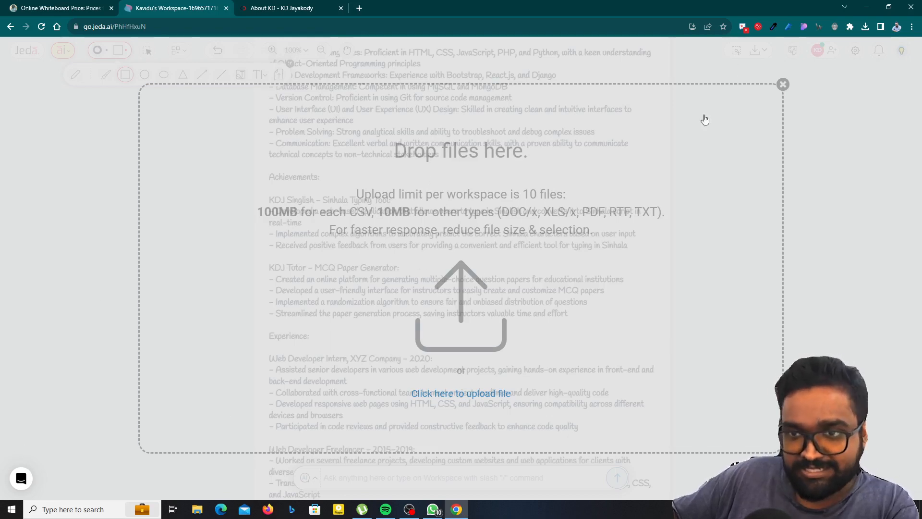
mouse_move(783, 84)
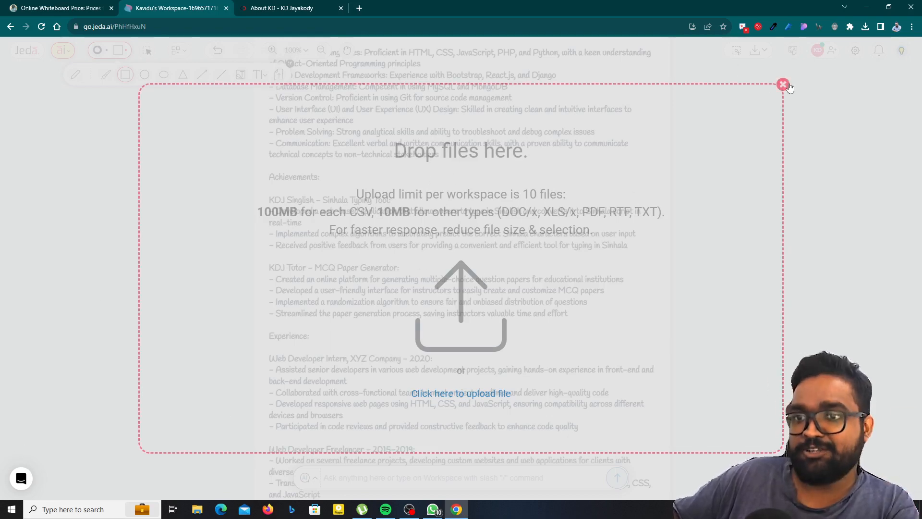
click(784, 84)
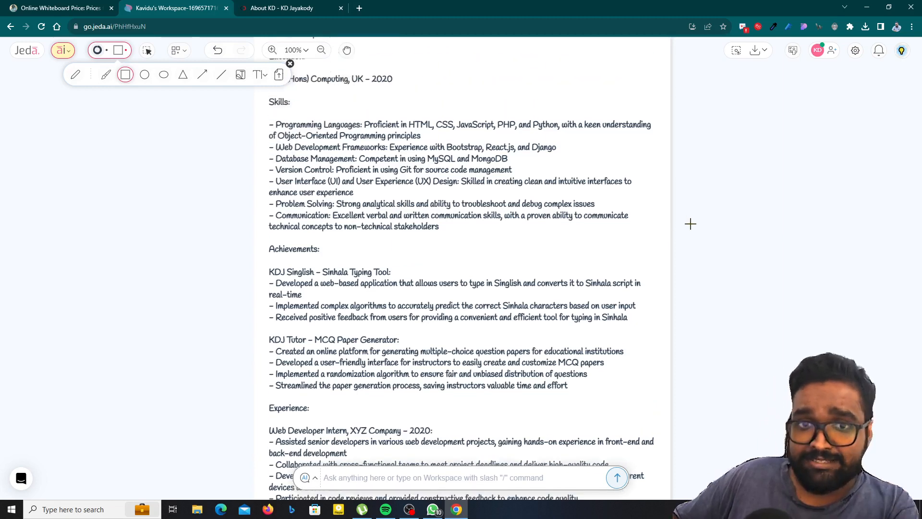
scroll(up, 3)
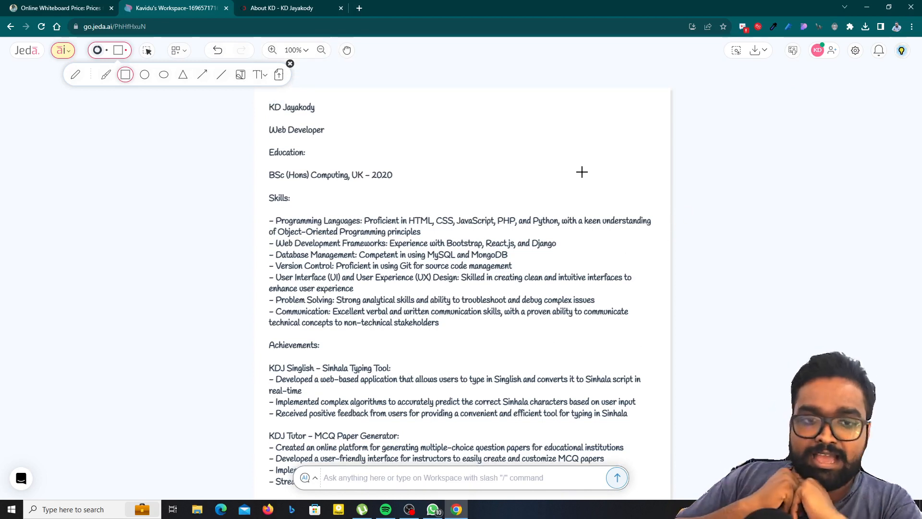
scroll(down, 3)
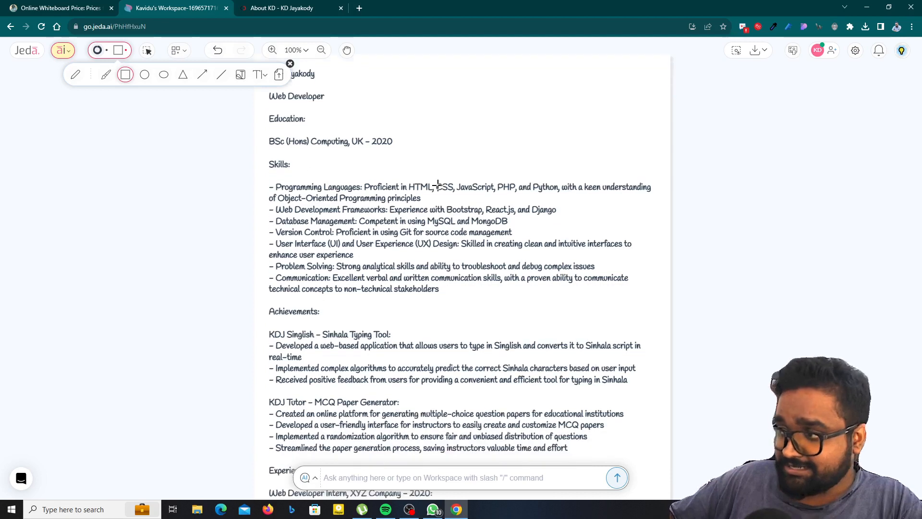